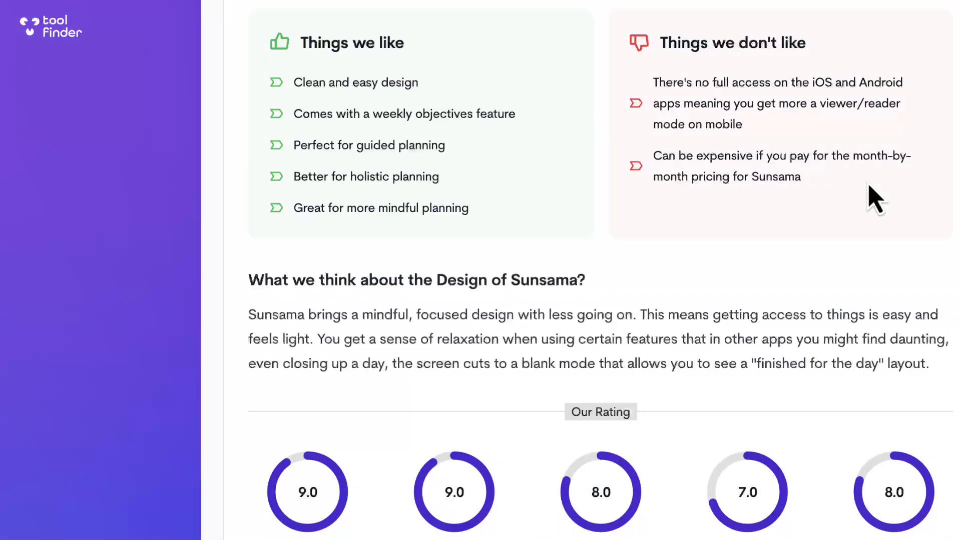
Add a Today task titled 'Create Review on Superlist' and open its details.
scroll(down, 3)
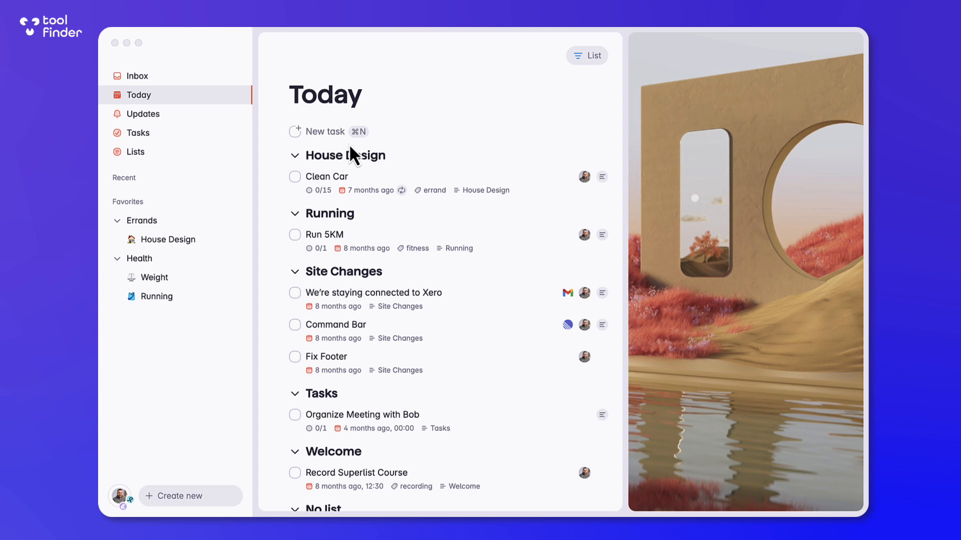
click(326, 132)
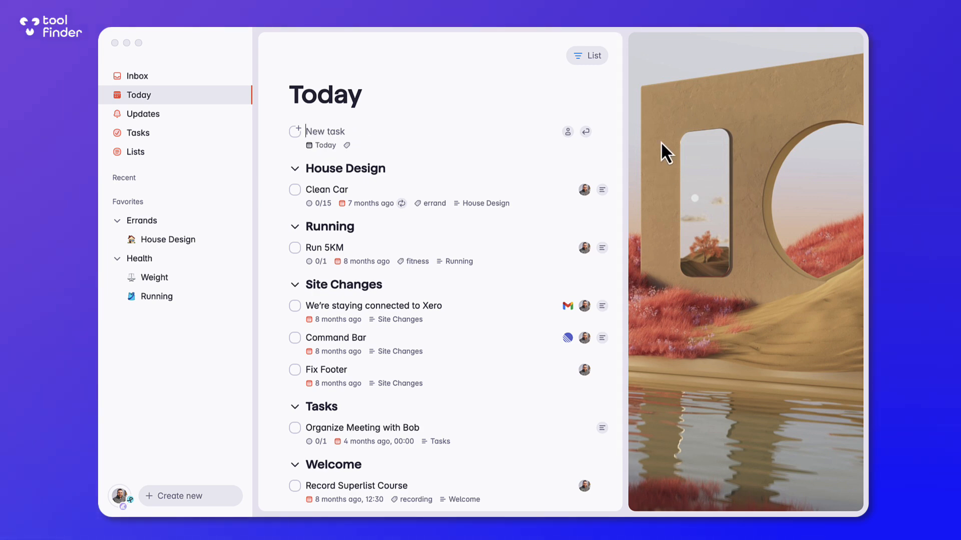
mouse_move(625, 152)
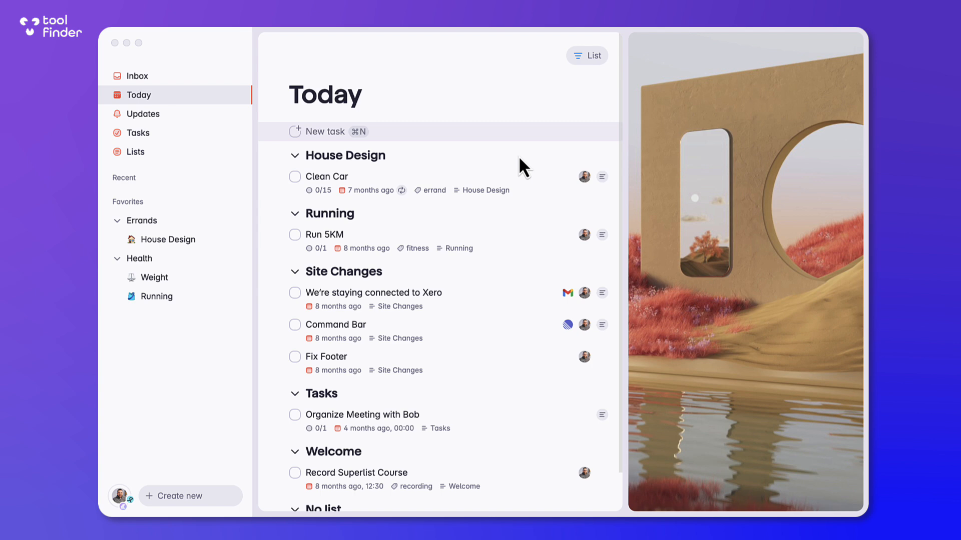
click(325, 132)
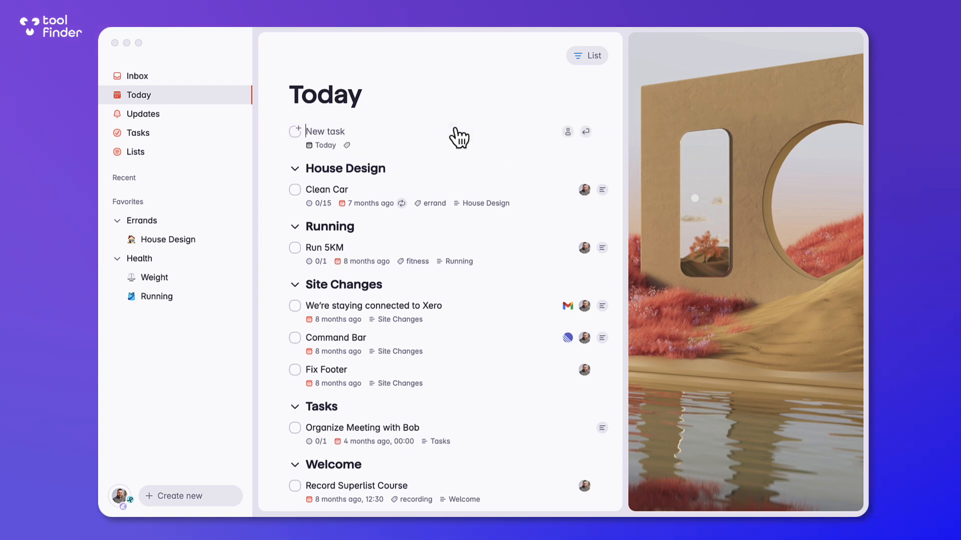
text(Creatr)
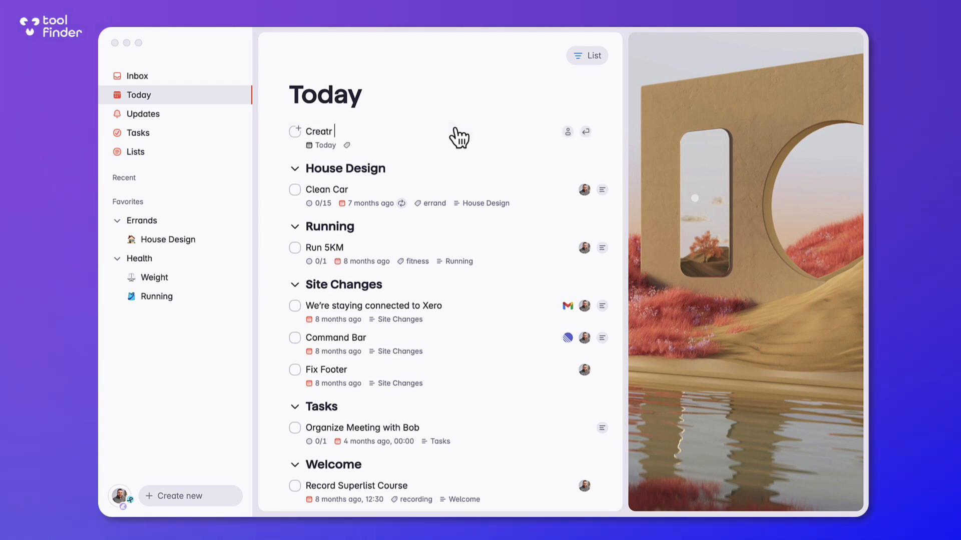
text(Create Review on Superlis)
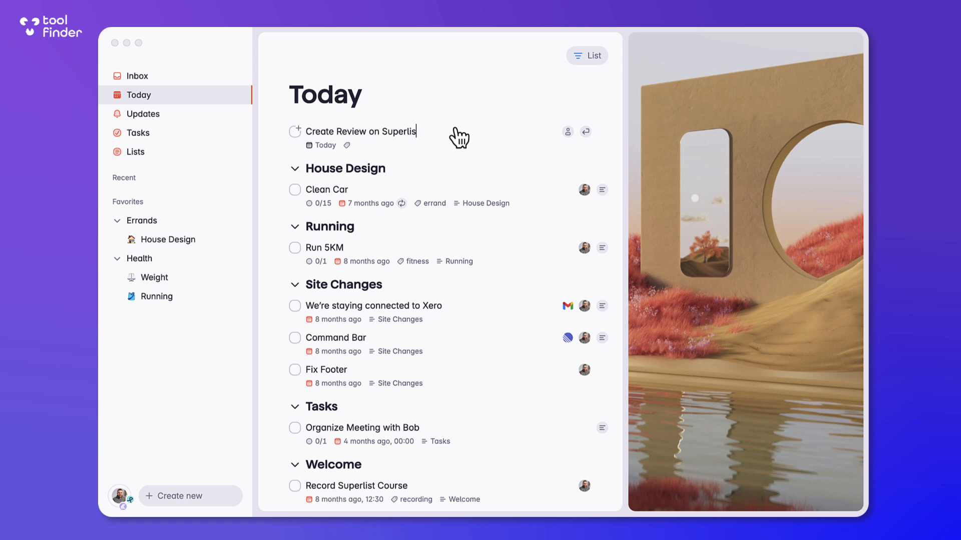
scroll(down, 3)
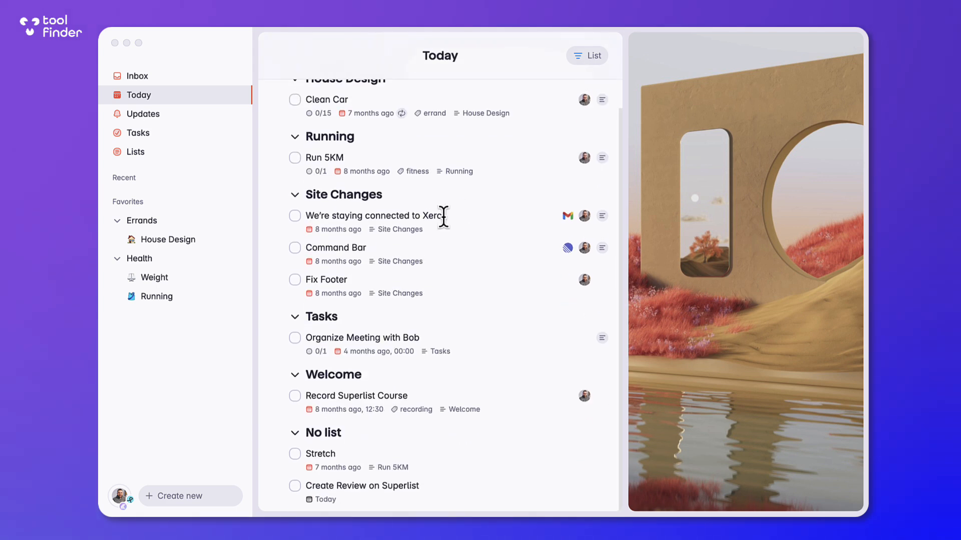
mouse_move(598, 492)
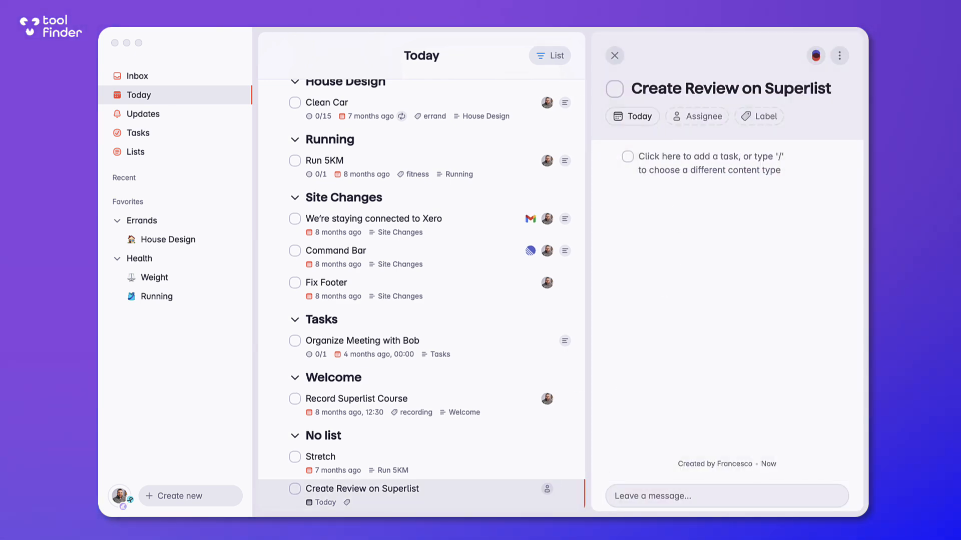
Tag the Create Review task with the errand label and start writing notes.
click(696, 116)
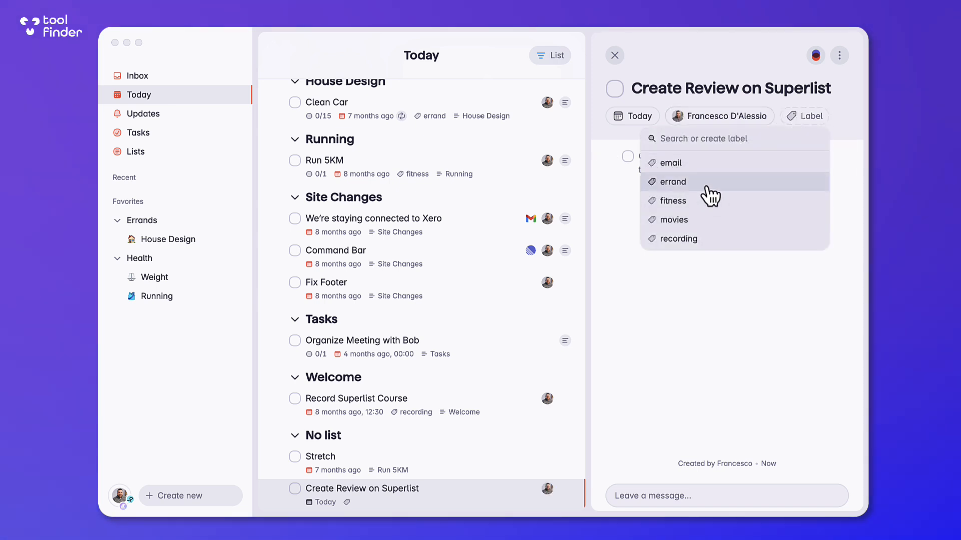
click(673, 182)
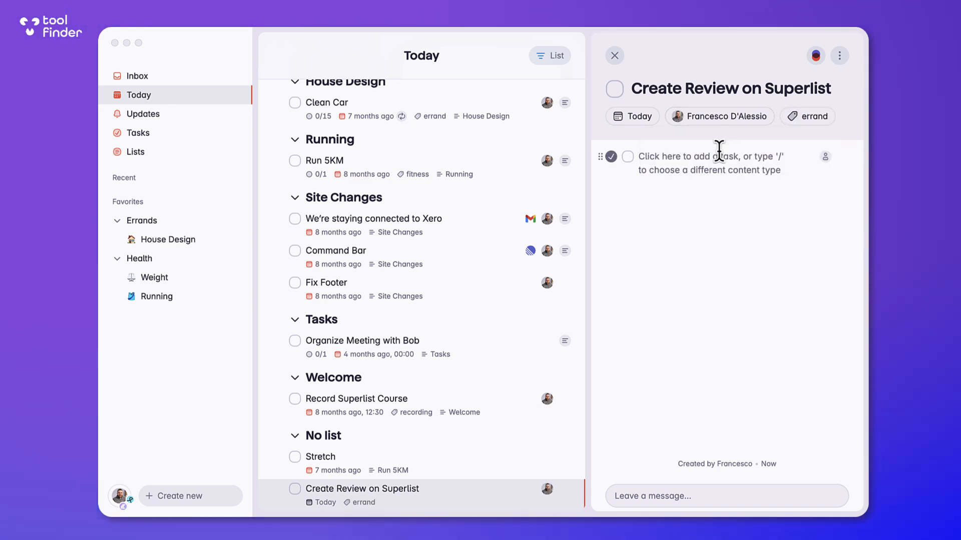
click(709, 156)
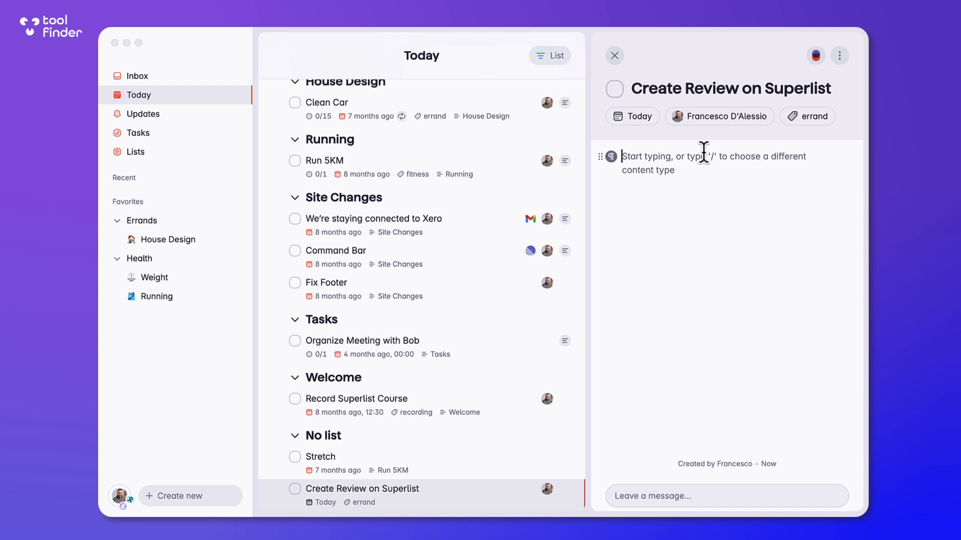
Write an '## Introduction' heading, a scribbled divider, and a 'Full Markdown' heading in the notes.
text(##)
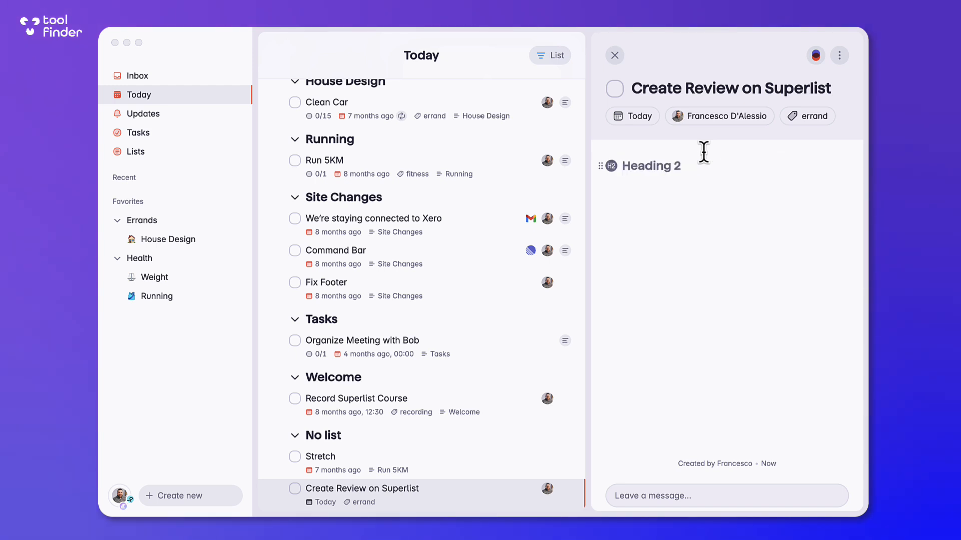
text(Introduction)
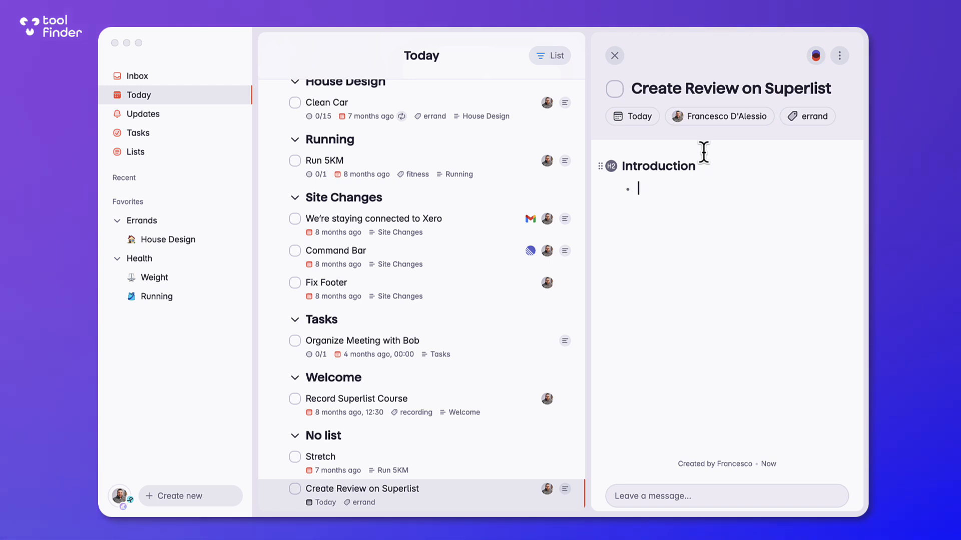
text(/)
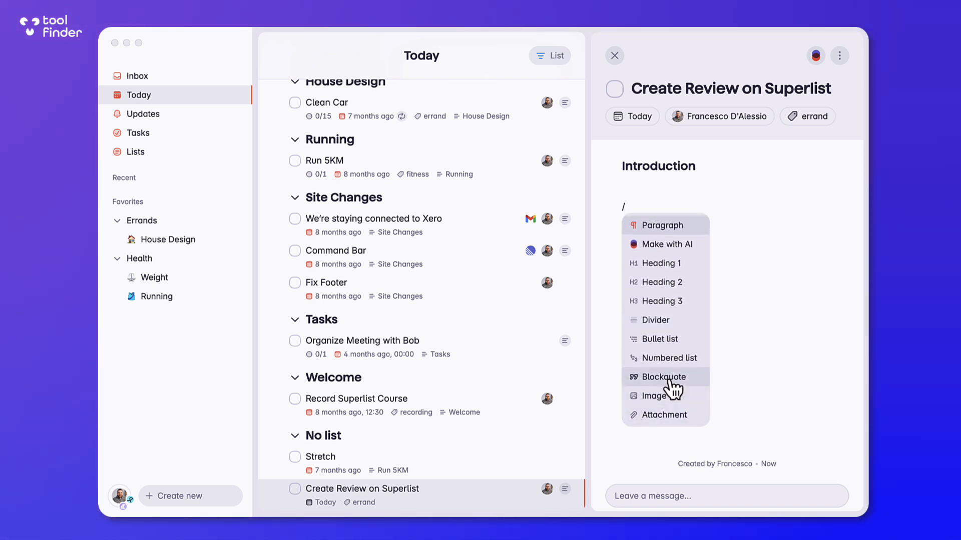
click(664, 377)
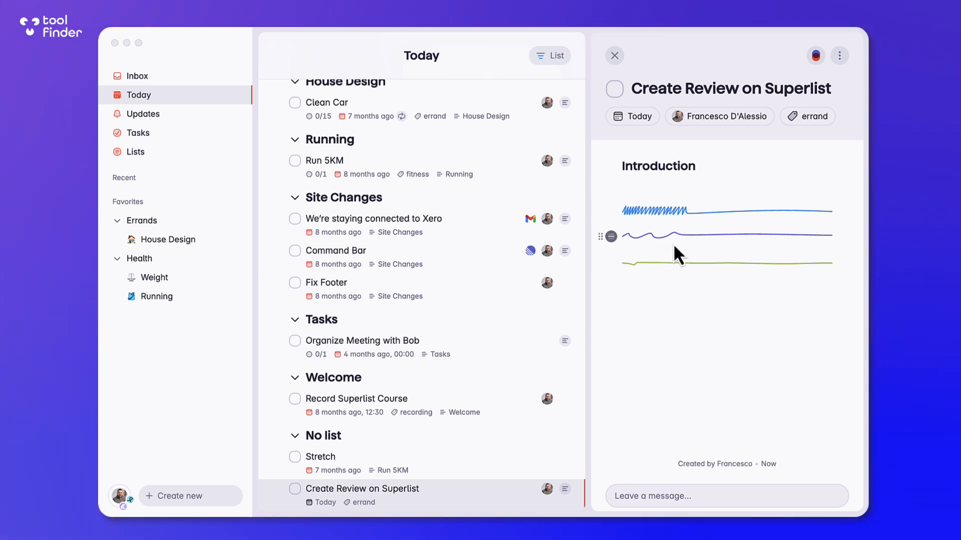
text(Full)
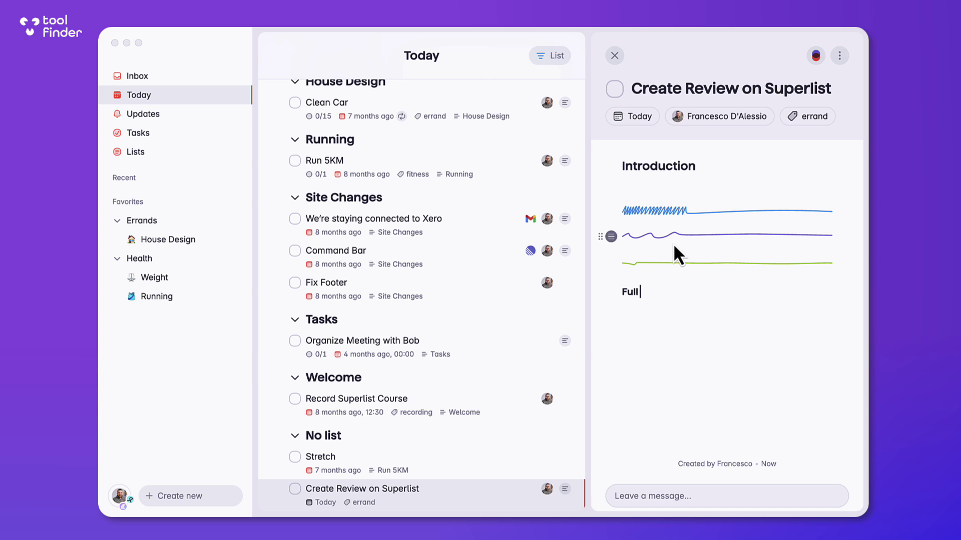
text(Markdown)
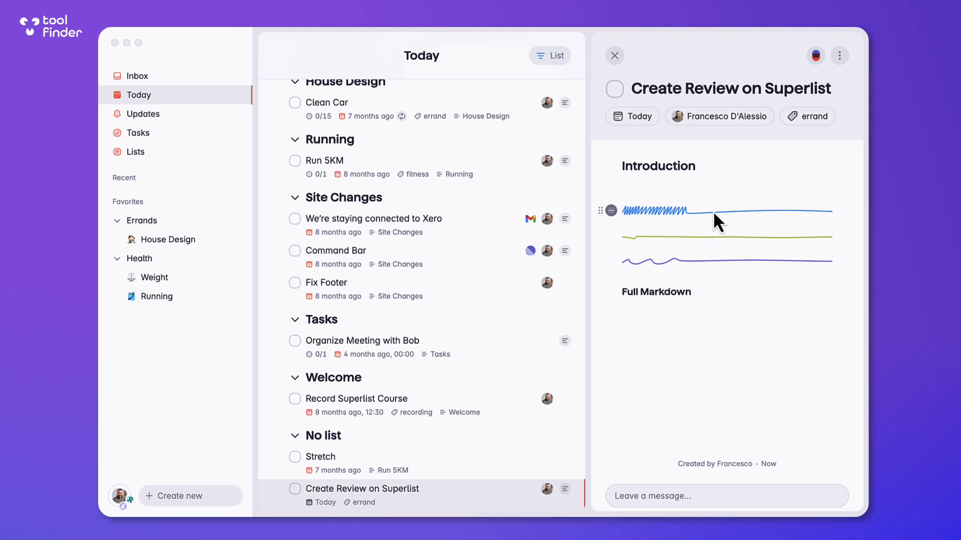
click(565, 161)
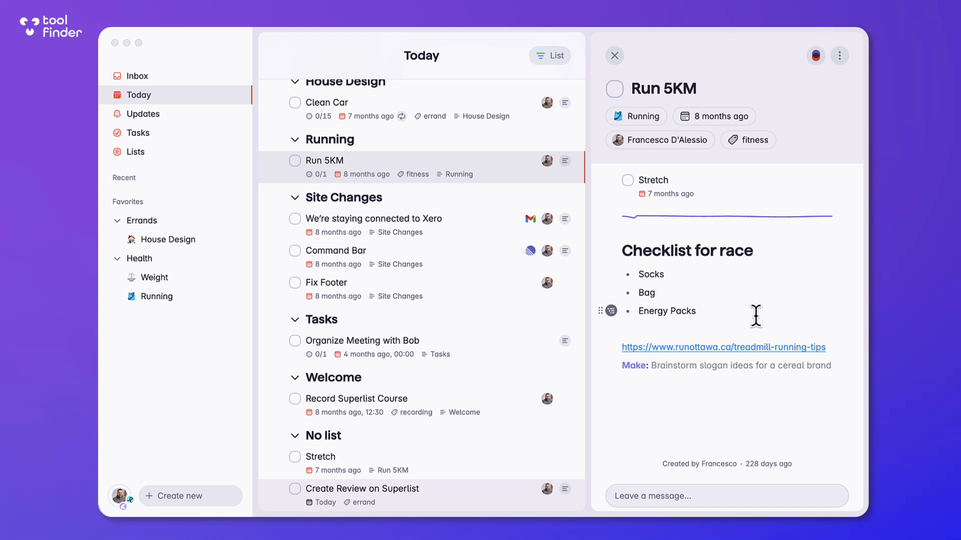
Prompt Make with AI for 'top 10 tips for running', then mark Run 5KM complete.
text(top 10 tips for ru)
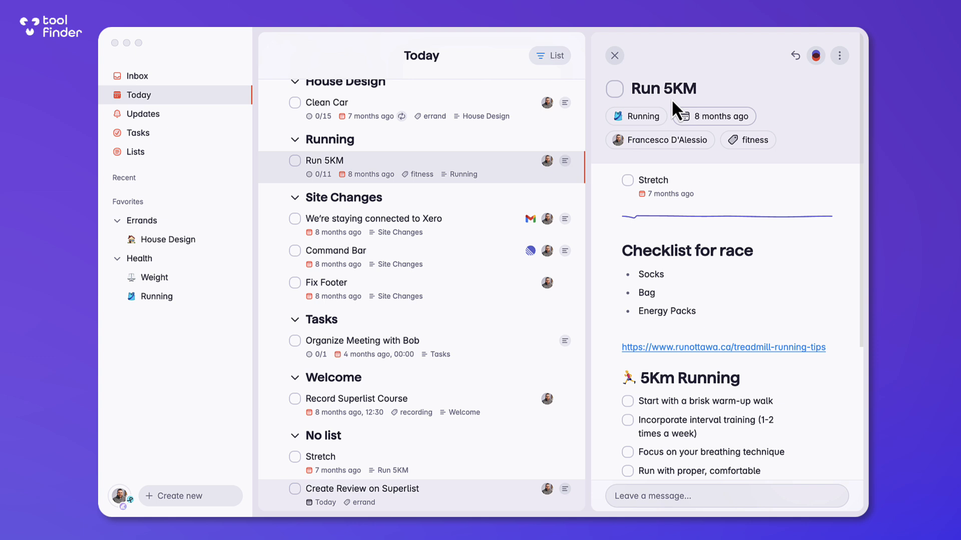
click(614, 89)
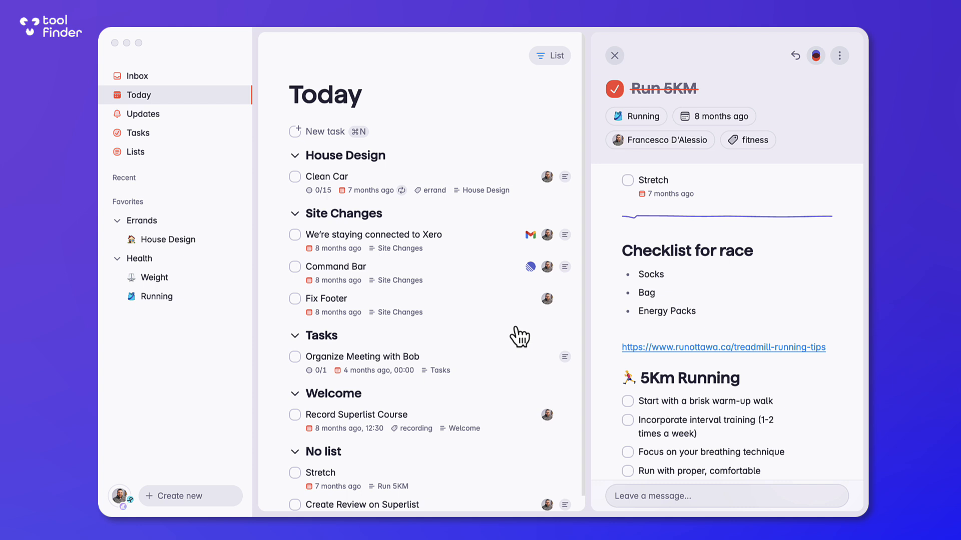
mouse_move(525, 288)
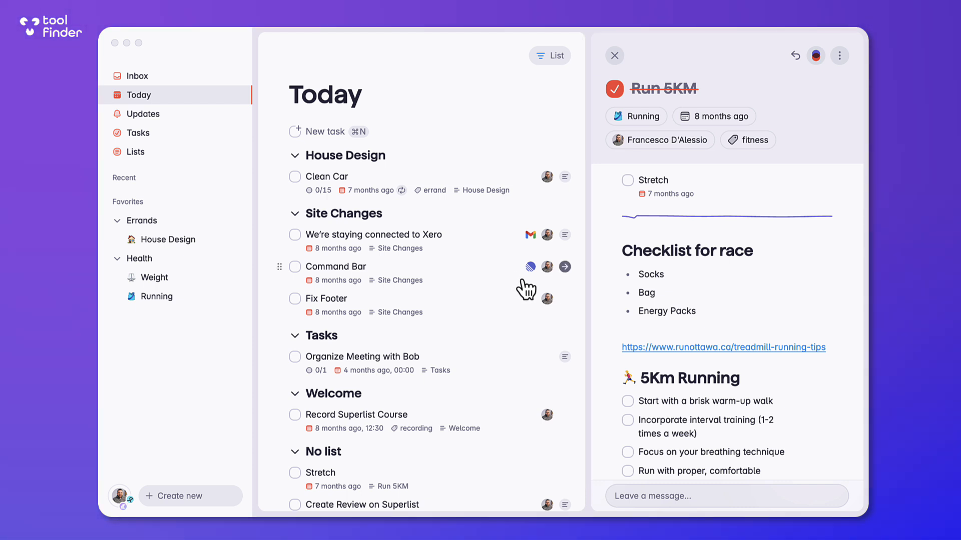
mouse_move(565, 266)
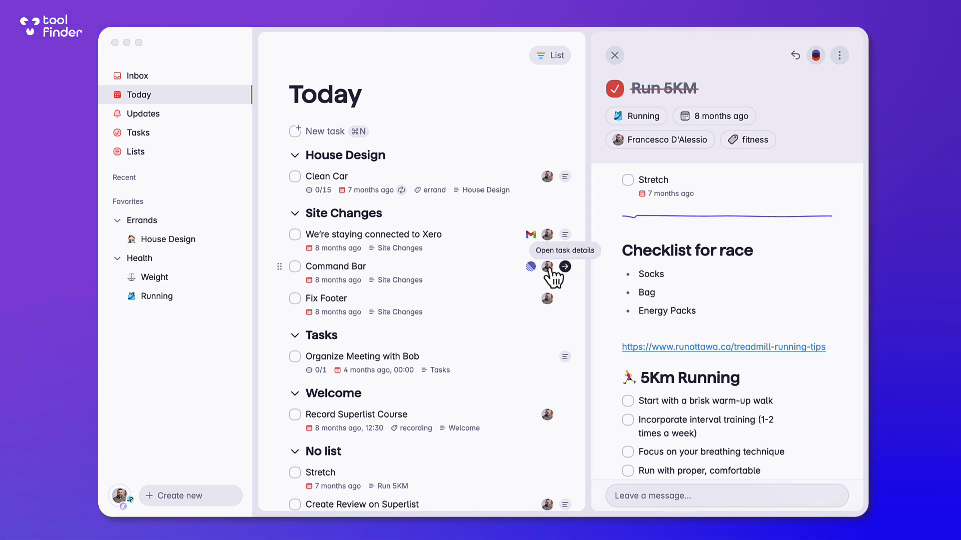
mouse_move(369, 309)
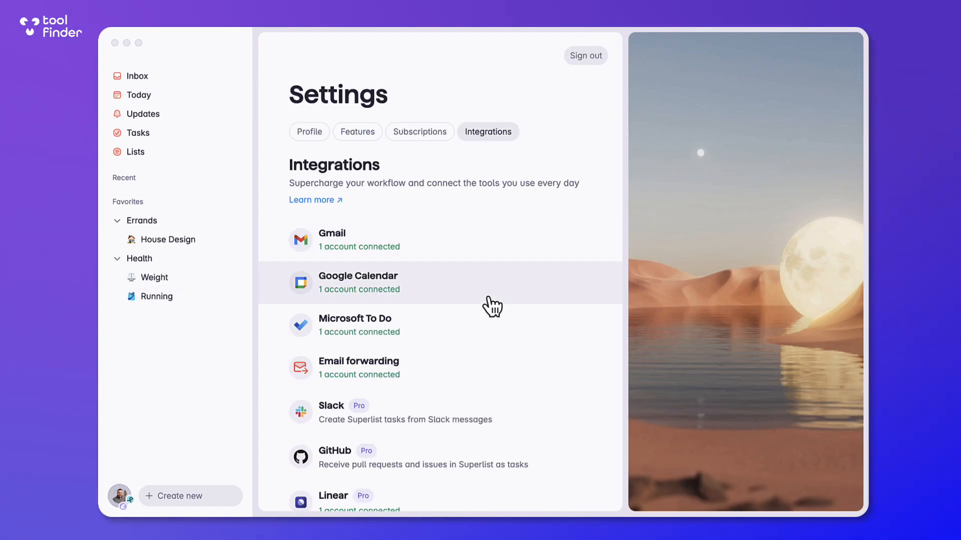
mouse_move(500, 334)
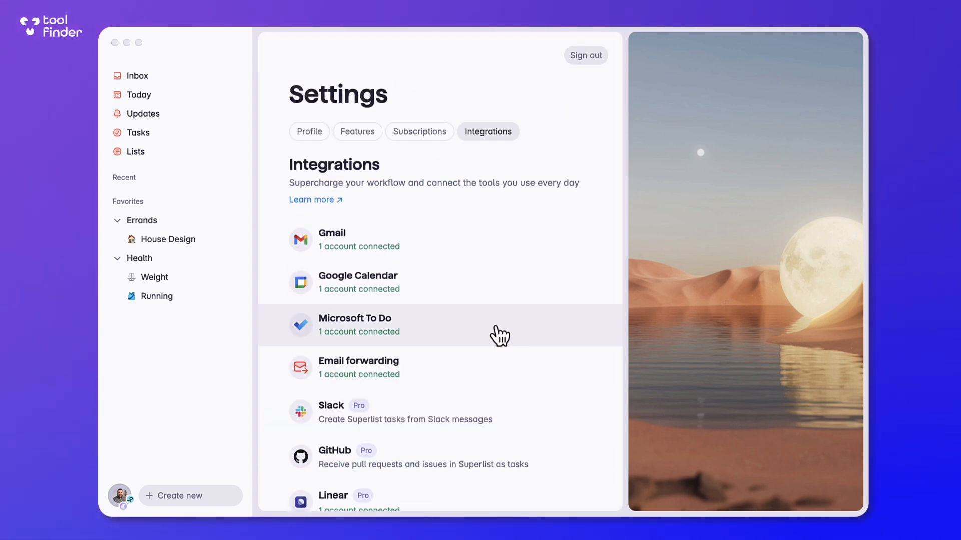
mouse_move(500, 259)
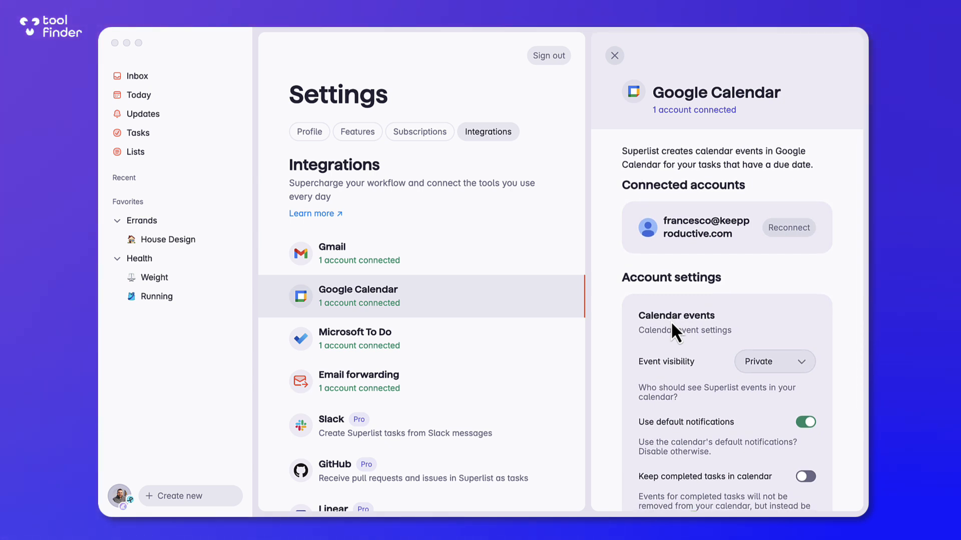
mouse_move(650, 261)
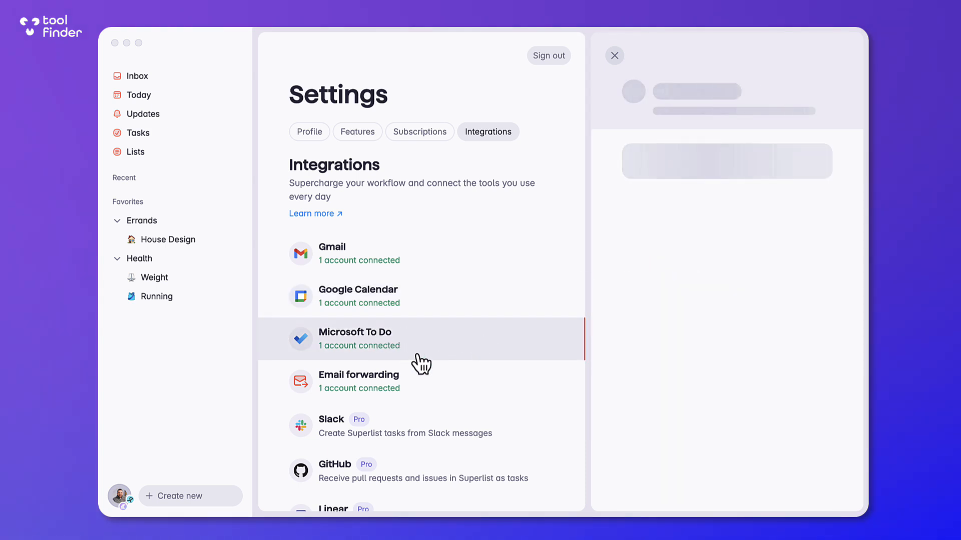
Browse the Microsoft To Do, Email forwarding and Linear integrations, then close Settings.
click(374, 339)
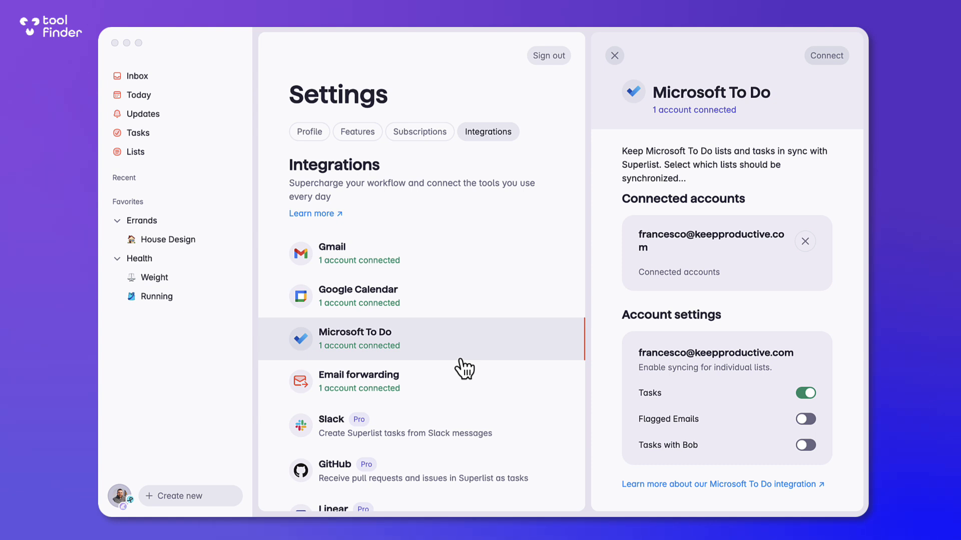
mouse_move(631, 390)
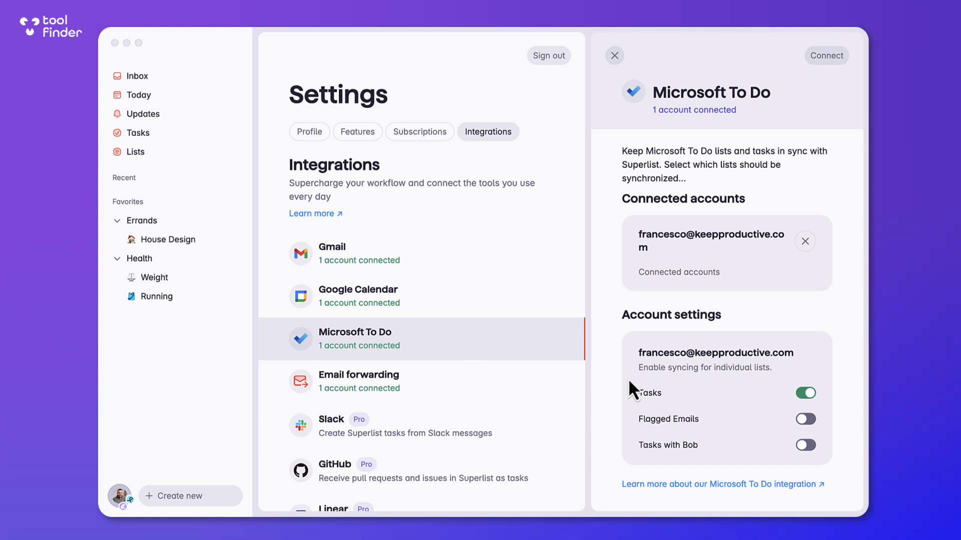
mouse_move(432, 386)
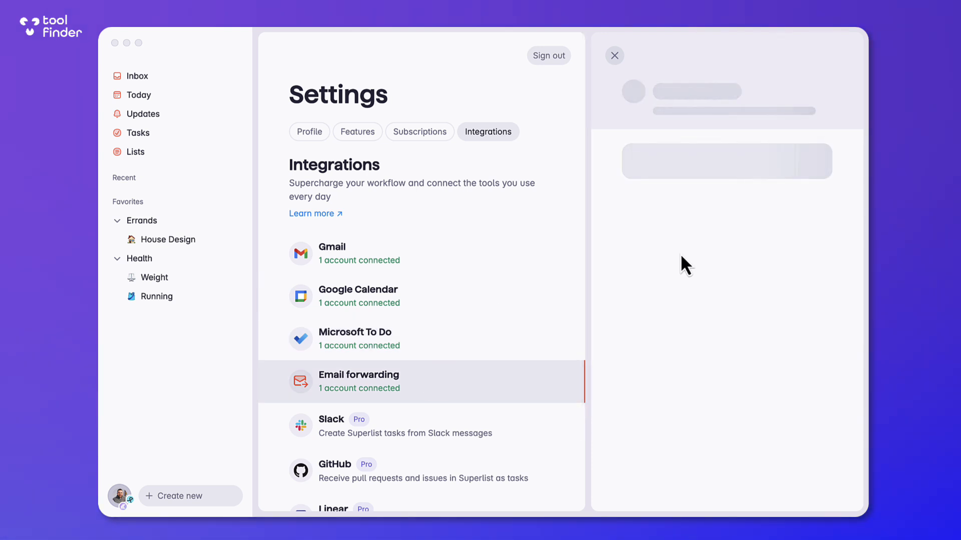
click(358, 381)
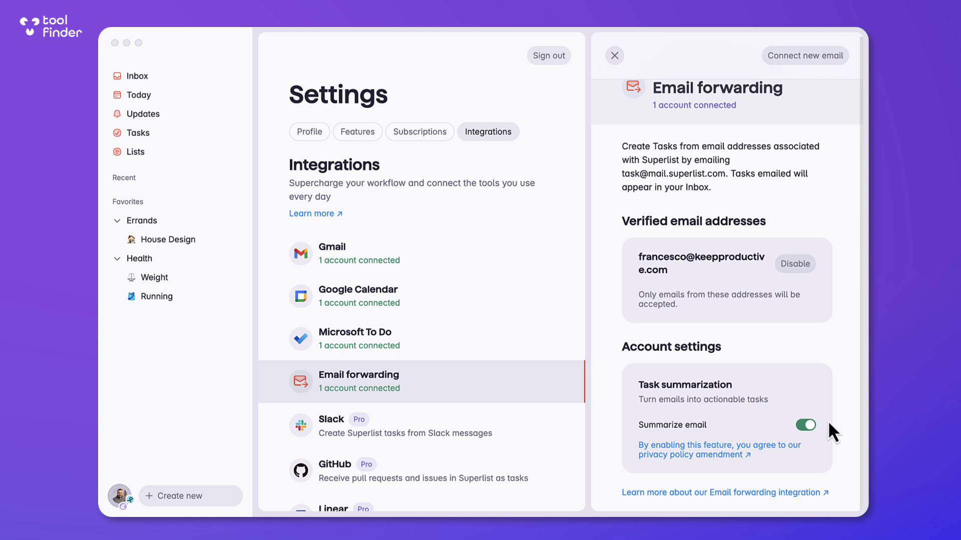
mouse_move(717, 415)
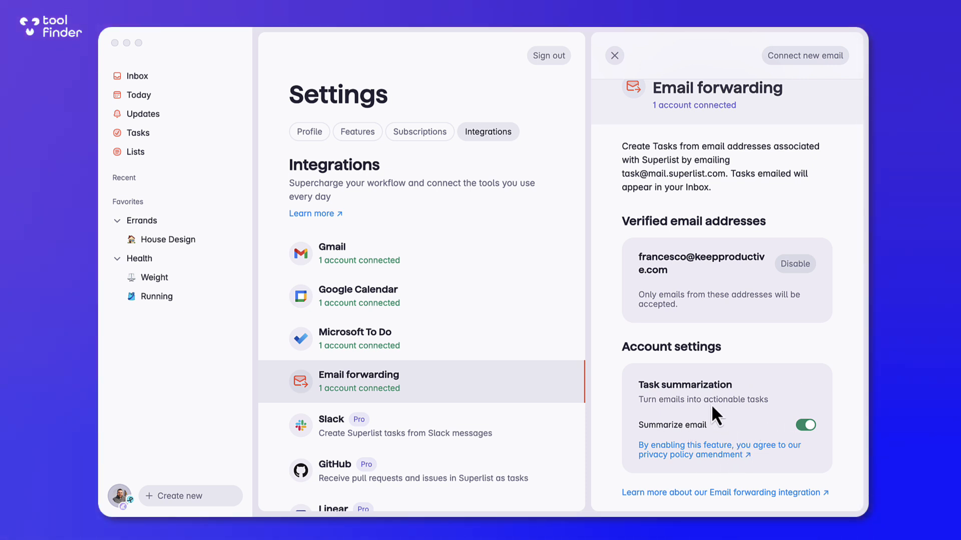
mouse_move(475, 274)
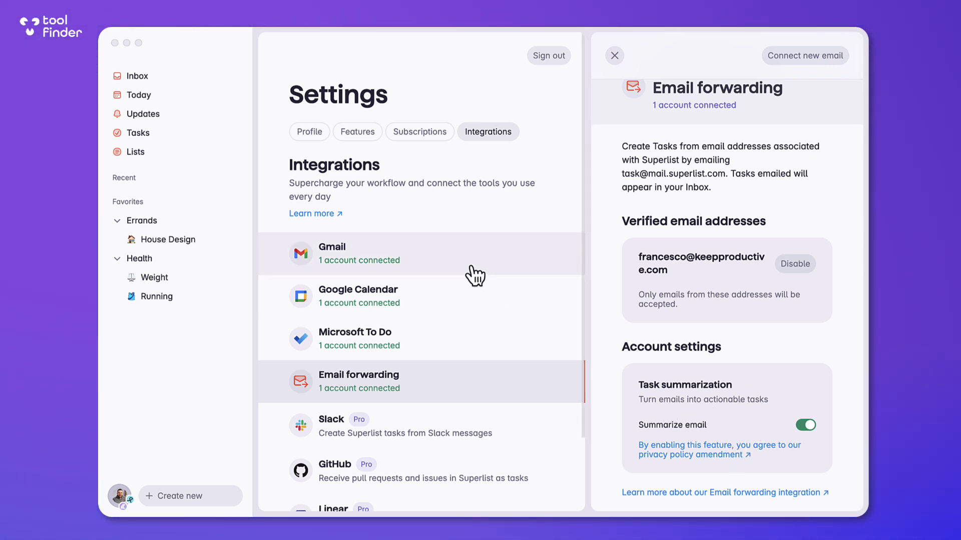
scroll(down, 3)
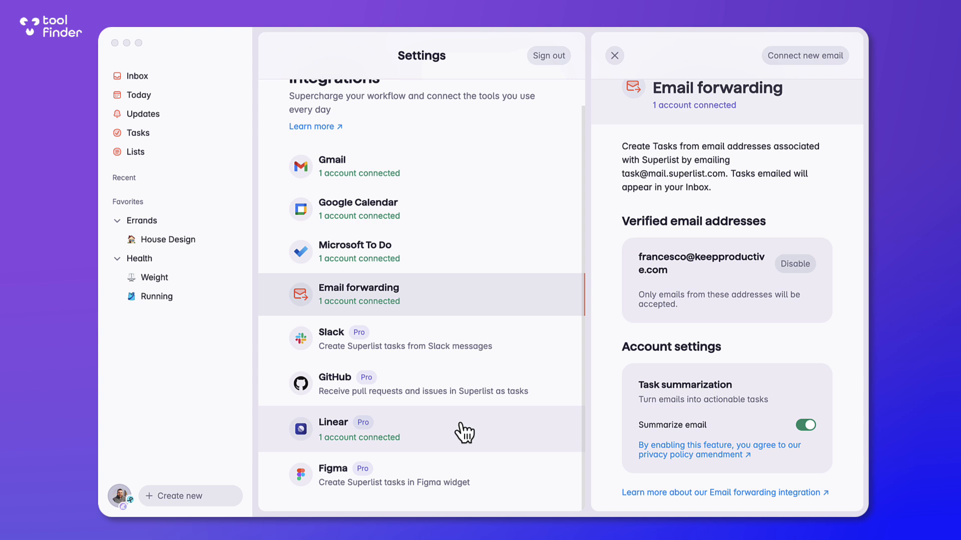
mouse_move(450, 495)
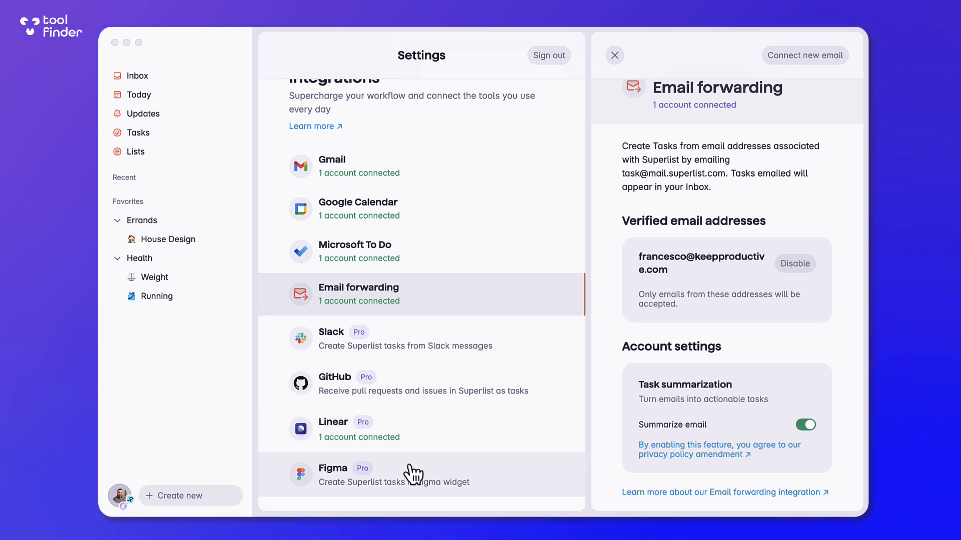
click(354, 430)
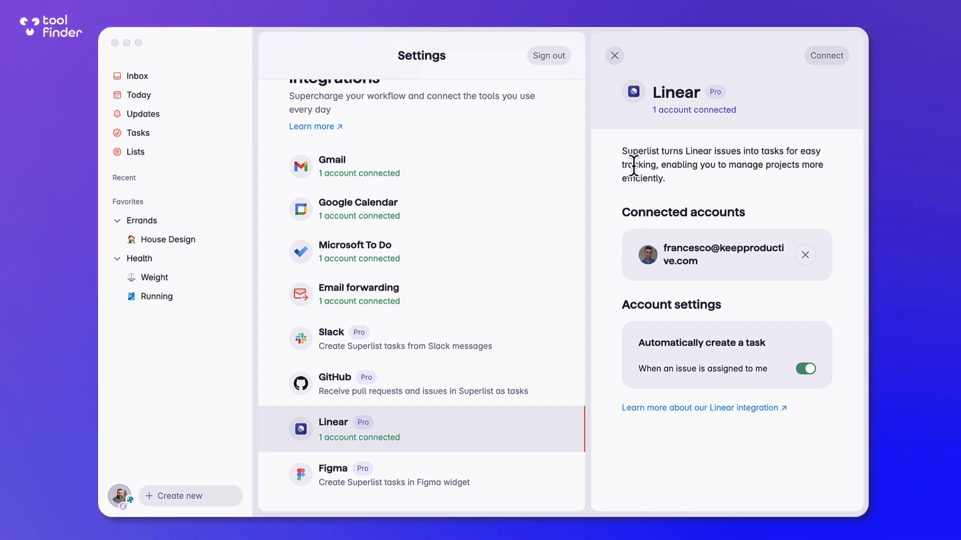
mouse_move(614, 55)
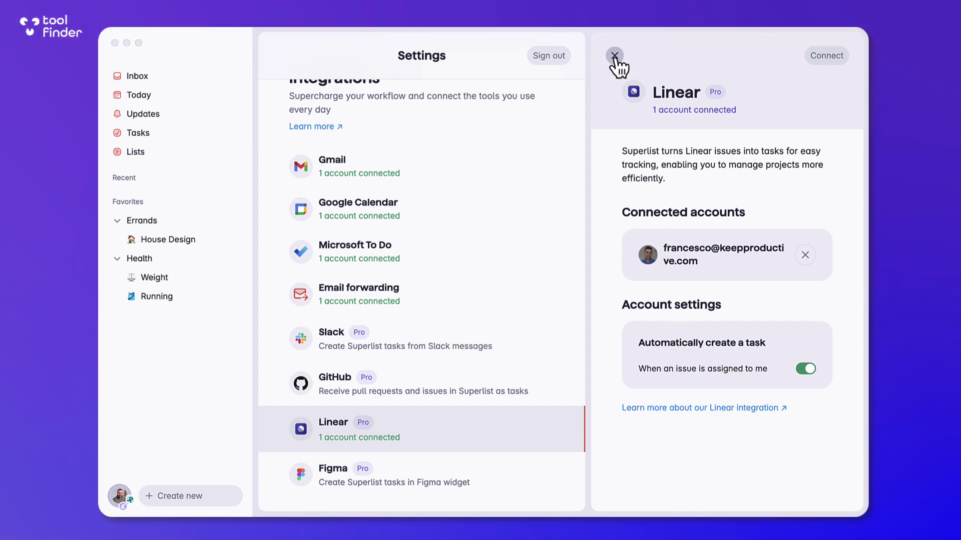
click(616, 53)
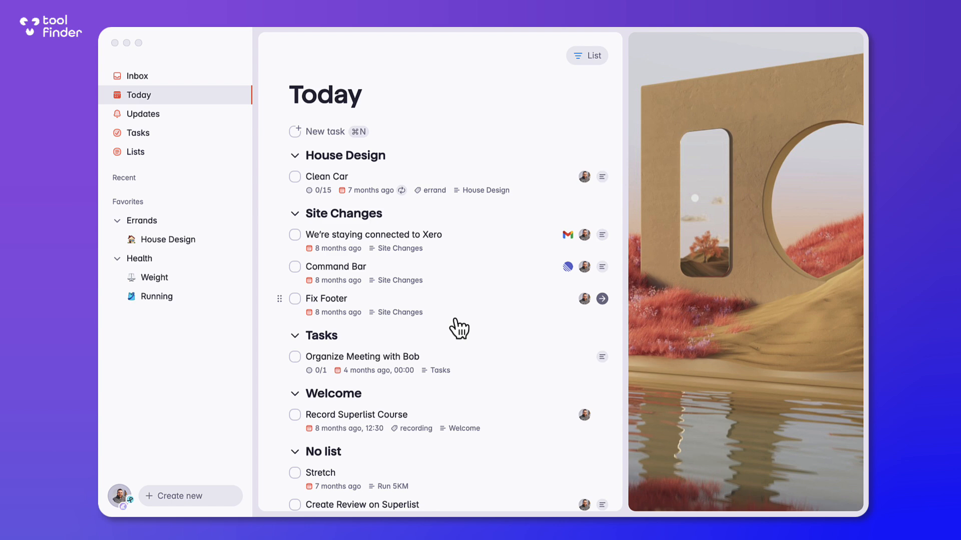
mouse_move(569, 268)
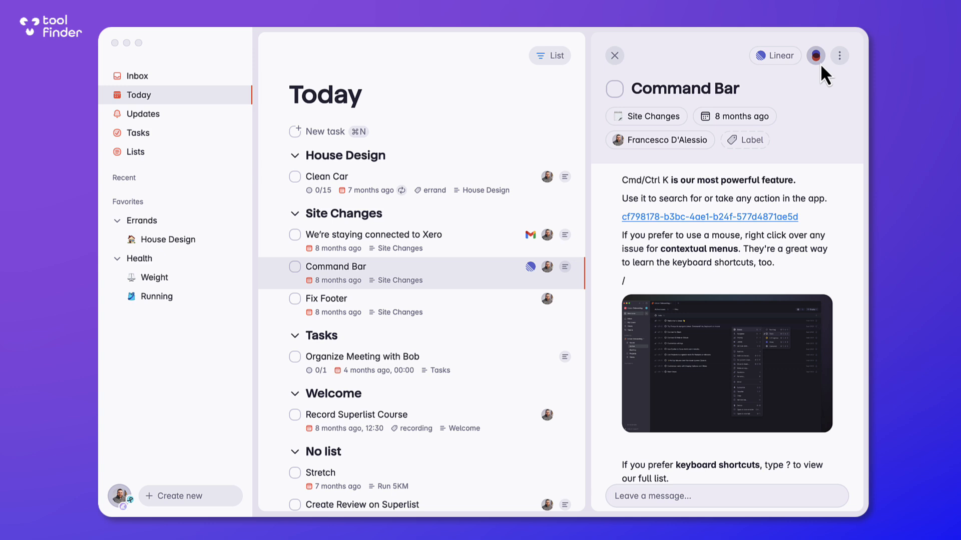
mouse_move(826, 75)
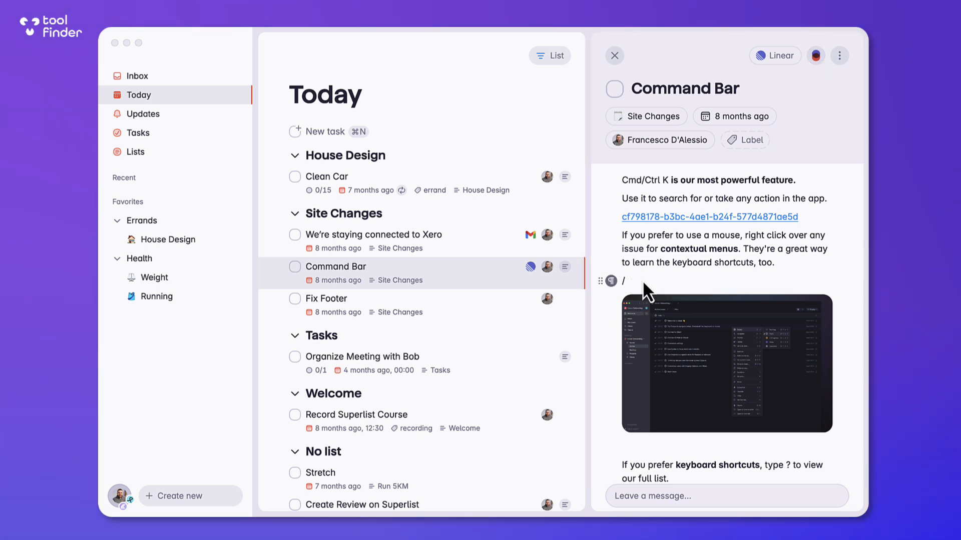
click(838, 55)
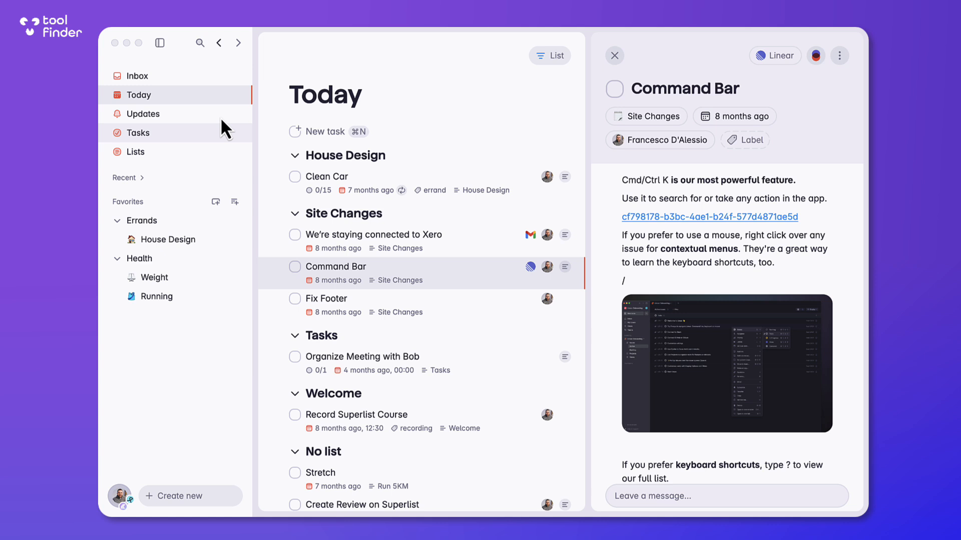
click(614, 55)
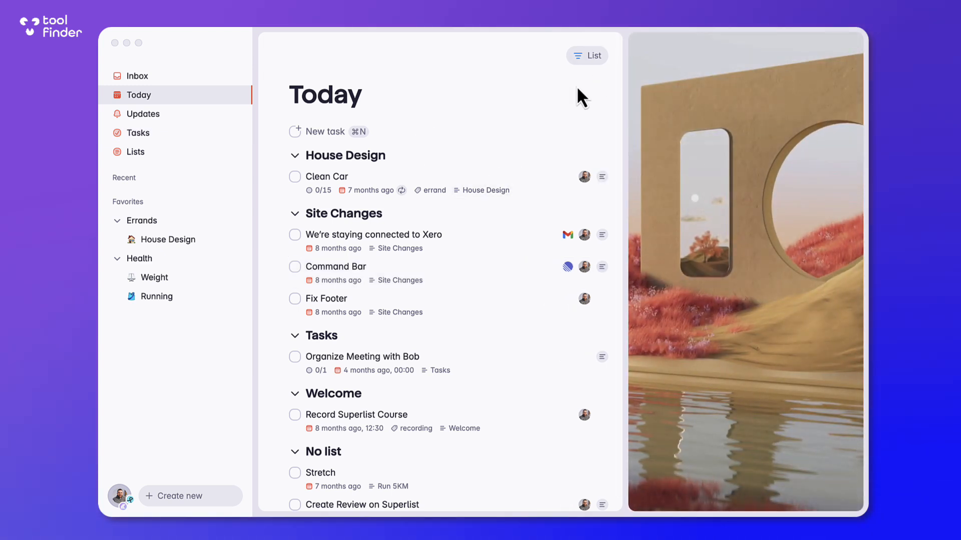
click(587, 55)
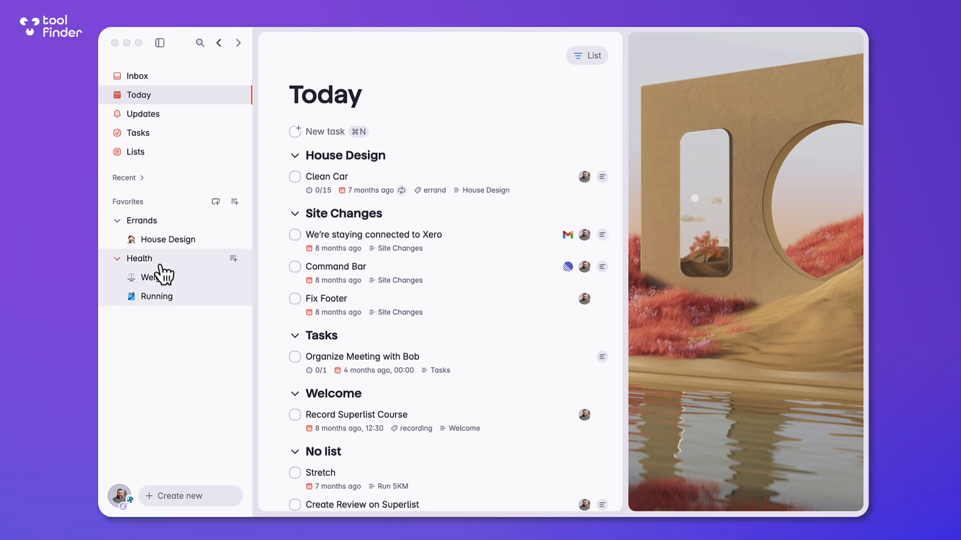
Open House Design and add an 'Inspiration' heading with an embed beneath it.
click(168, 239)
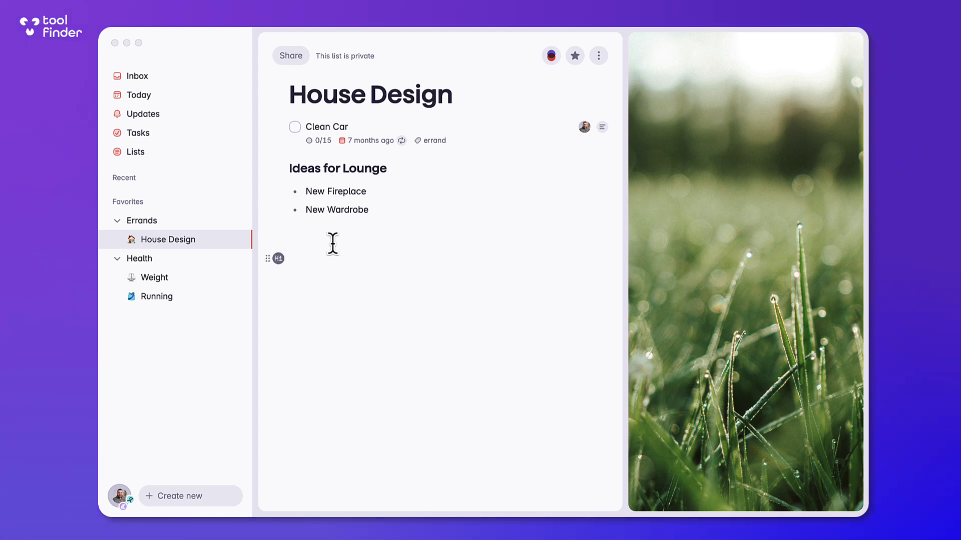
text(Inspiration)
text(/)
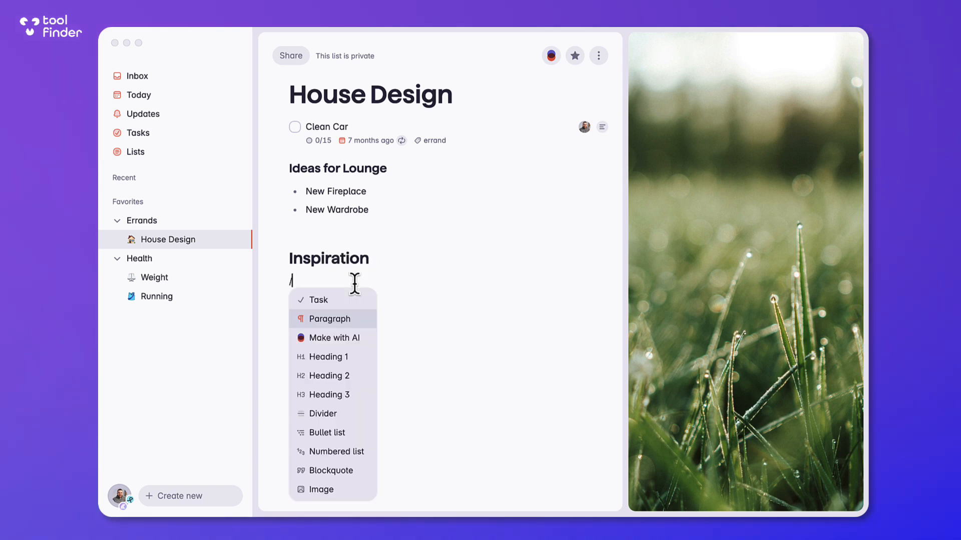
click(322, 489)
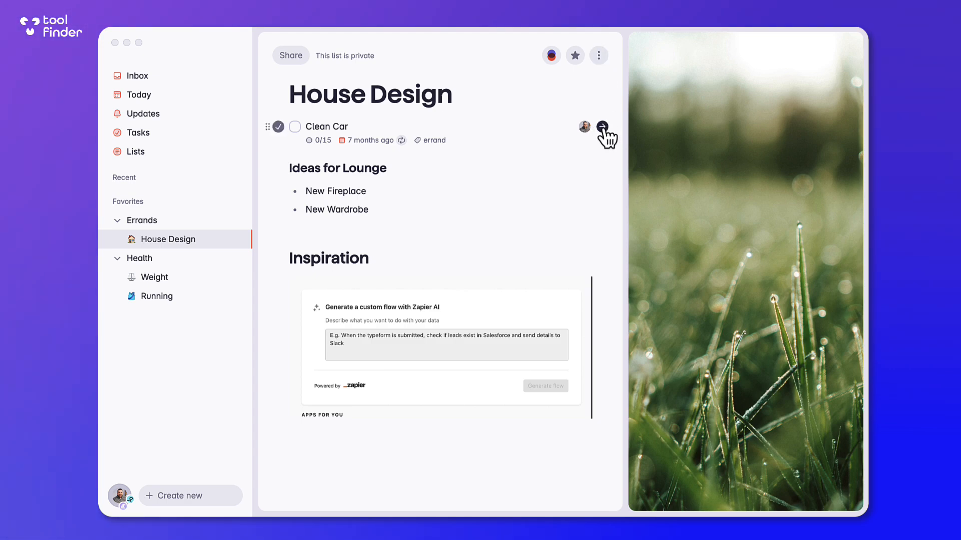
Glance at the Clean Car task details, then view House Design's sharing options.
click(601, 126)
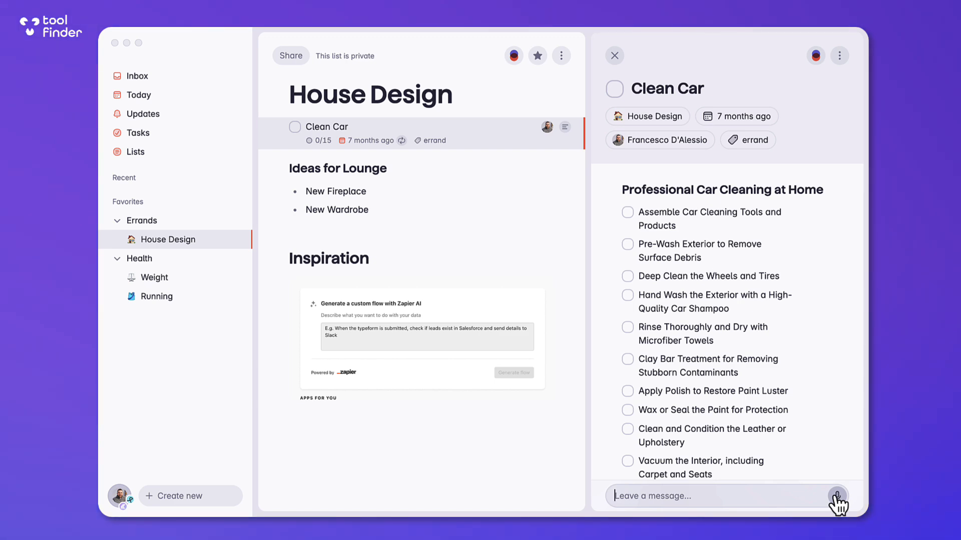
click(614, 55)
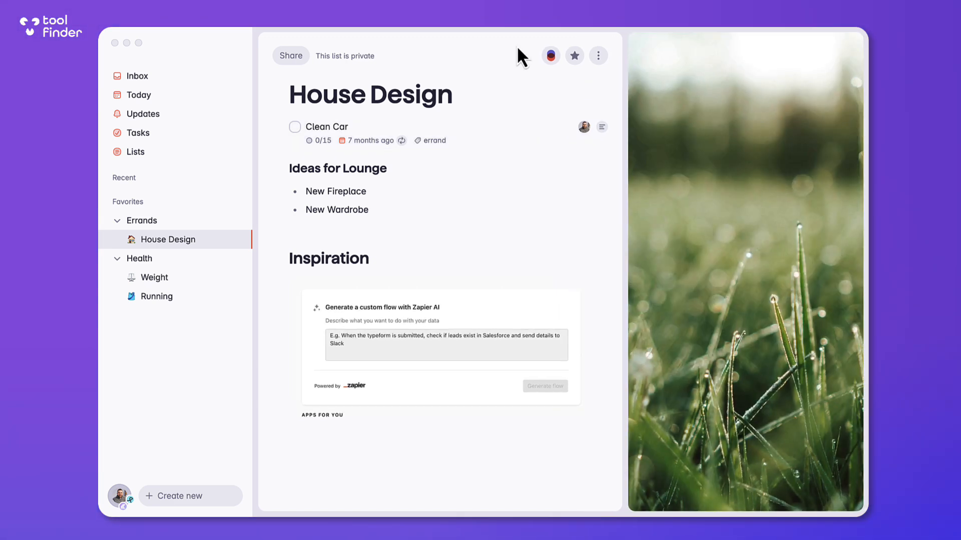
click(290, 55)
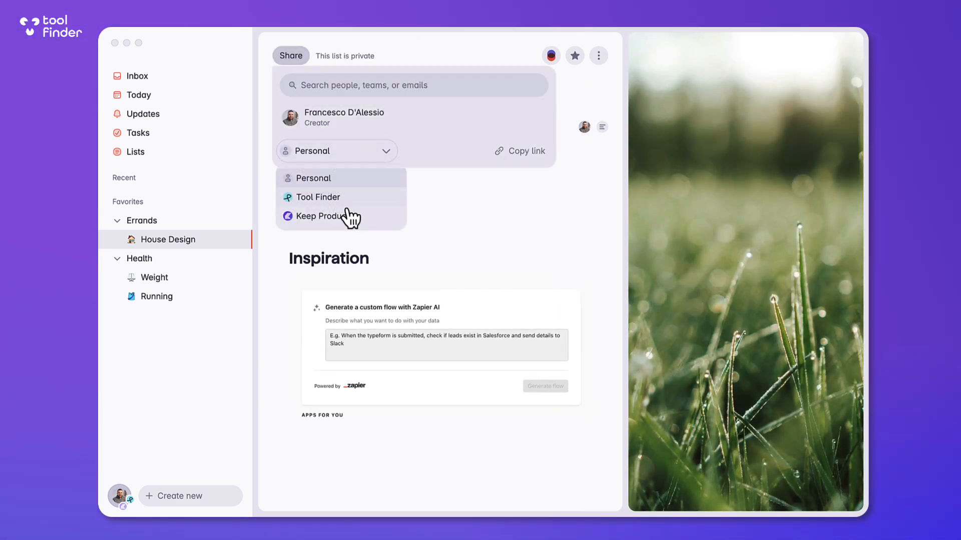
mouse_move(387, 117)
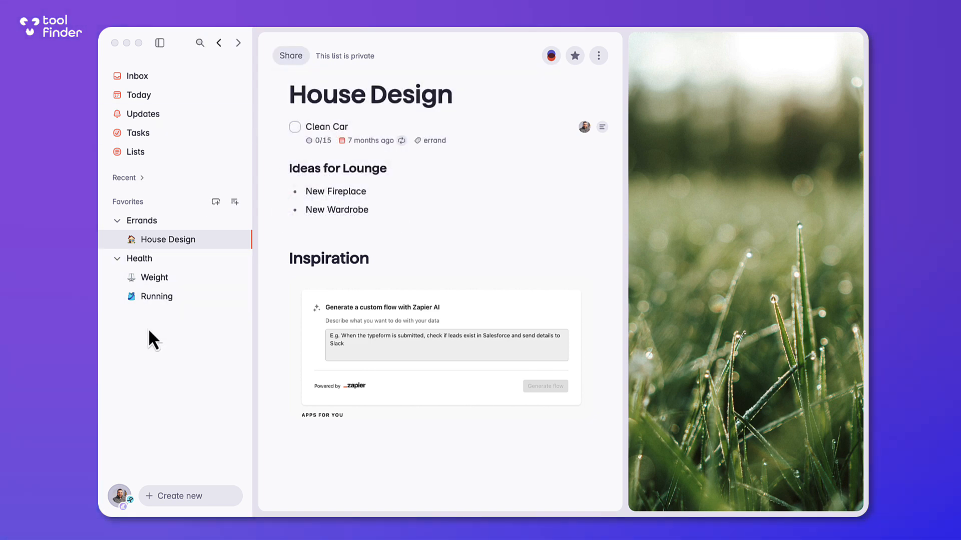
In the account menu, toggle the Tool Finder and remaining teams on and hide Keep Productive.
click(120, 497)
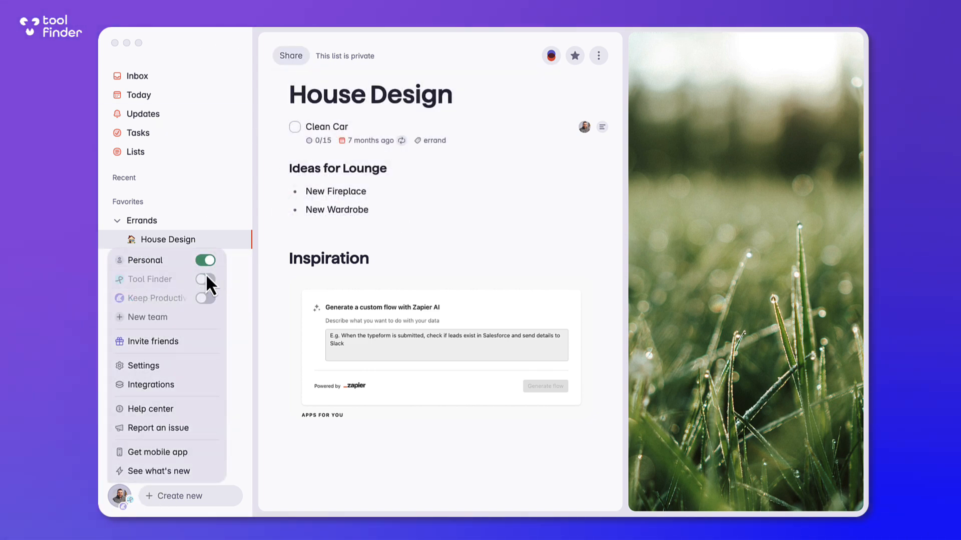
click(205, 279)
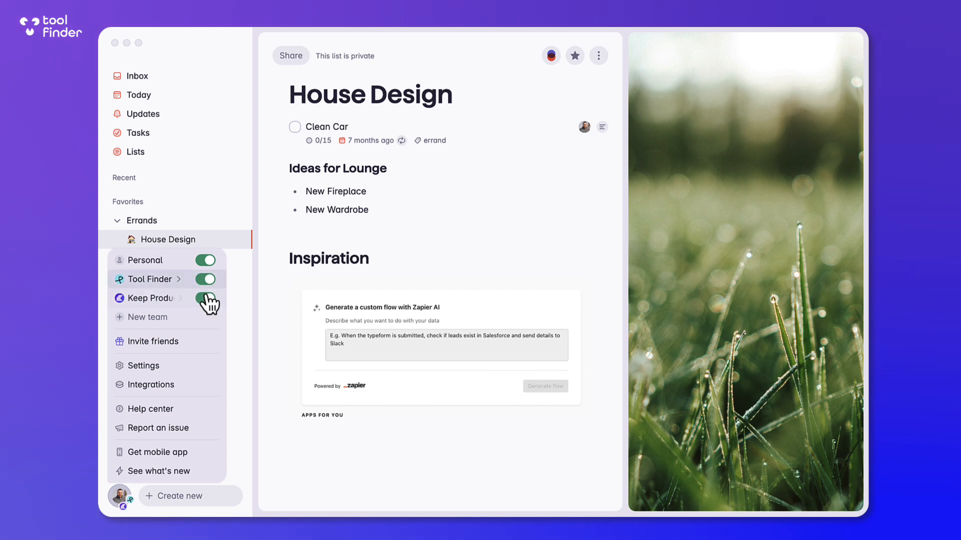
click(205, 279)
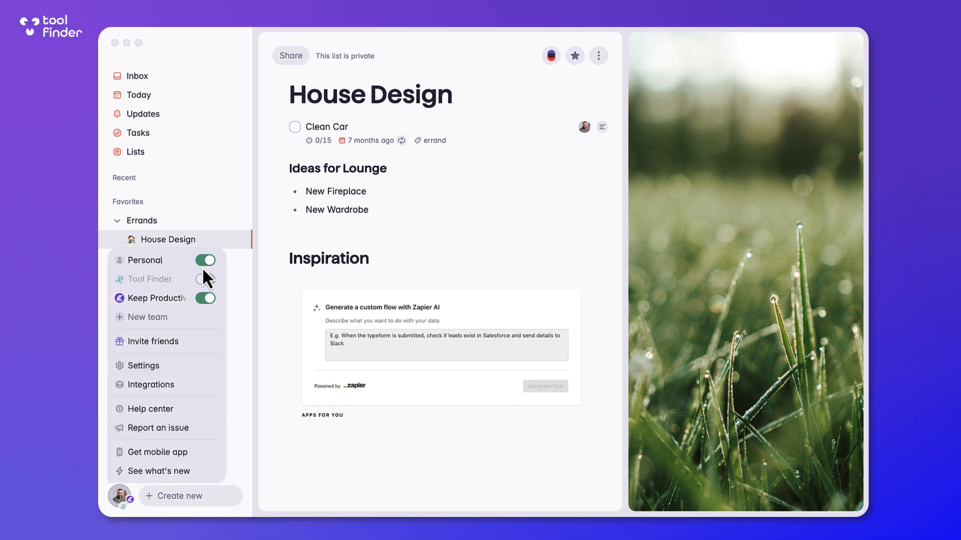
click(205, 260)
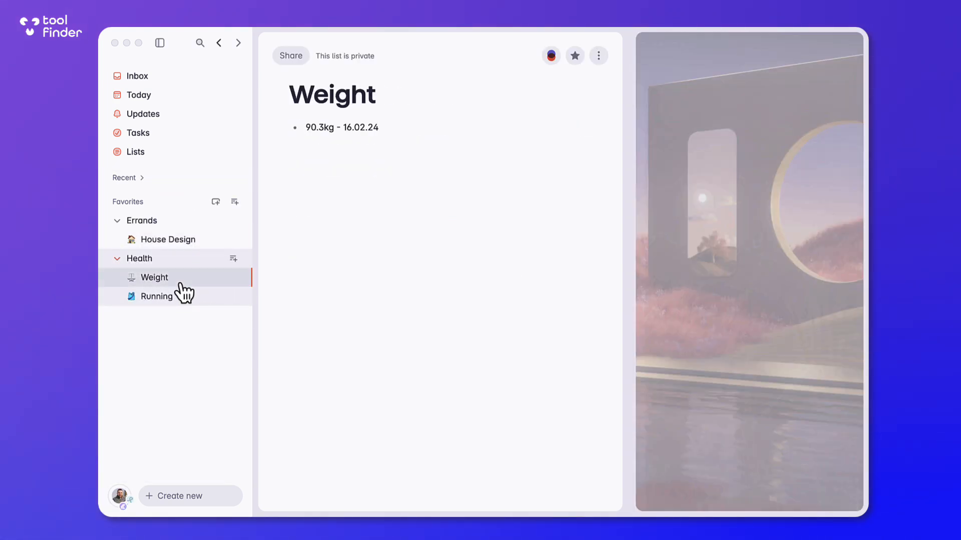
Open the Running list and its cover customization panel.
click(157, 296)
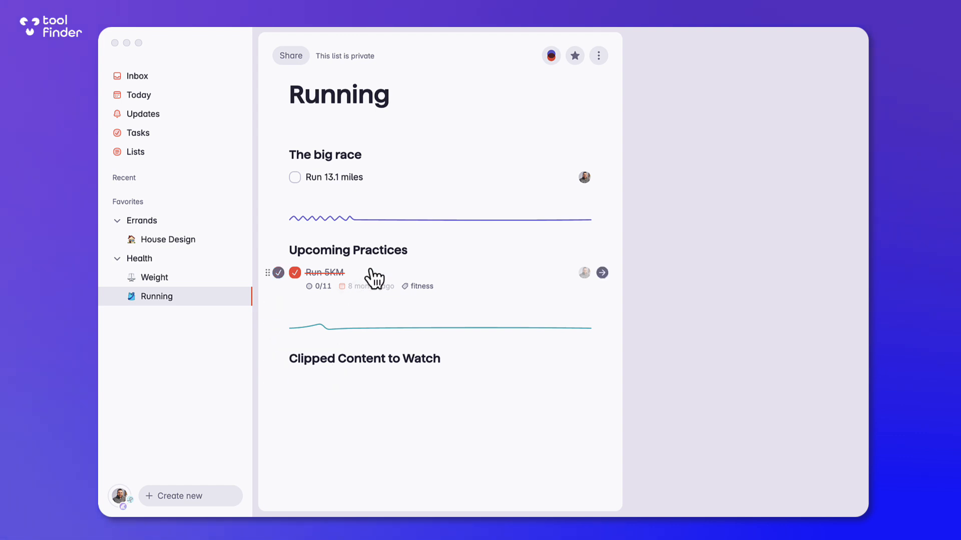
click(601, 272)
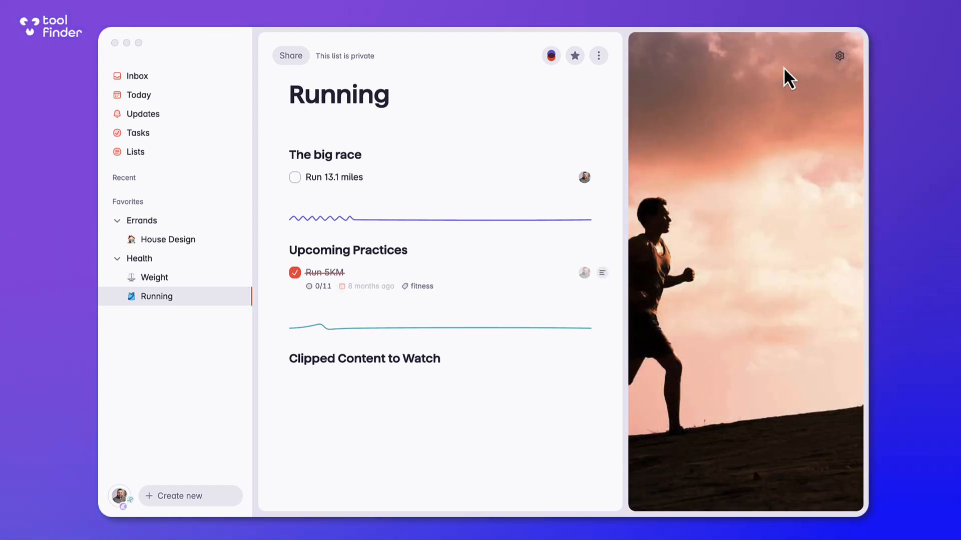
click(840, 55)
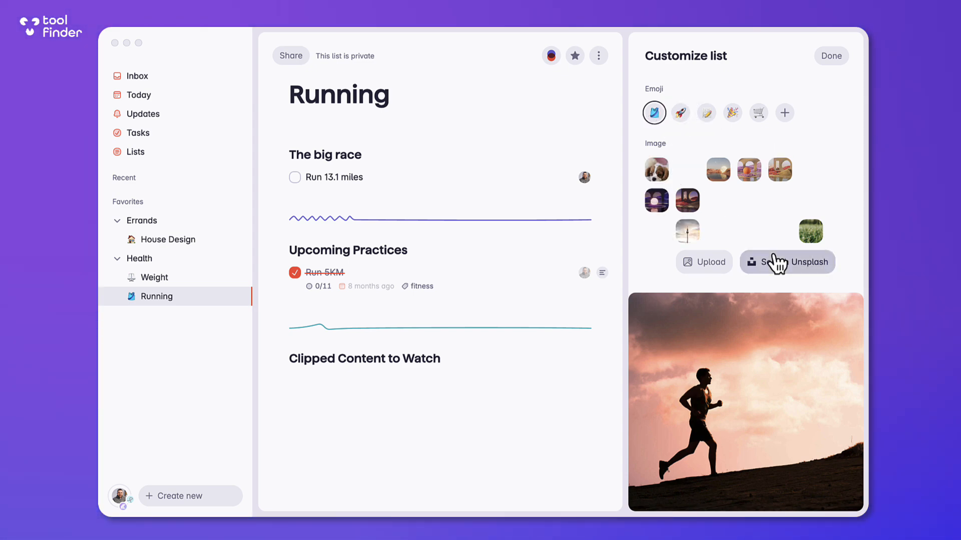
Try the moon and rain covers, then settle on the TV tower photo and finish.
click(656, 200)
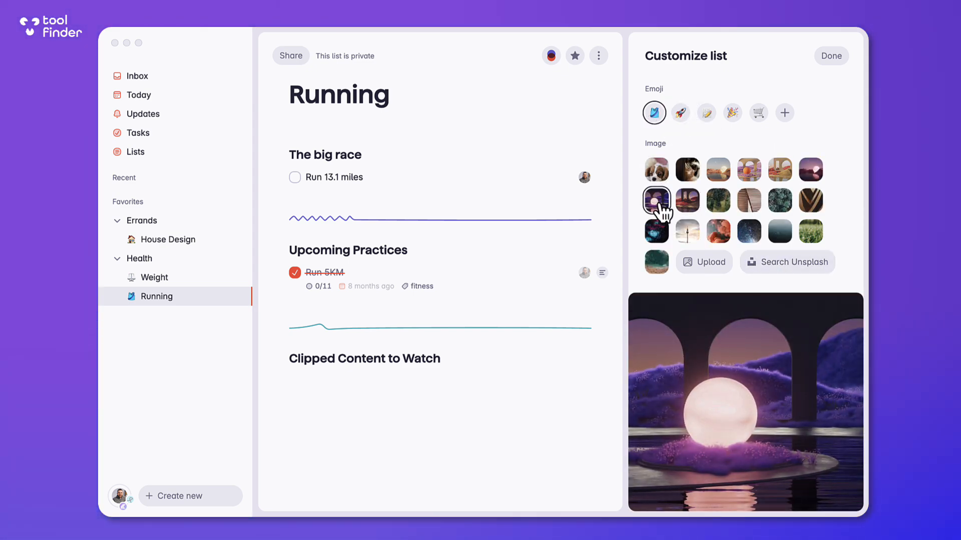
click(749, 232)
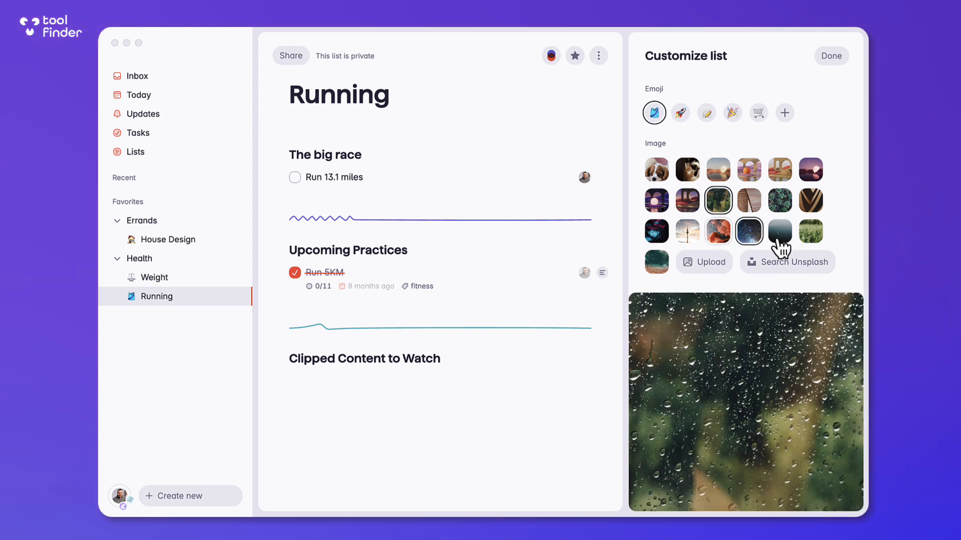
click(687, 231)
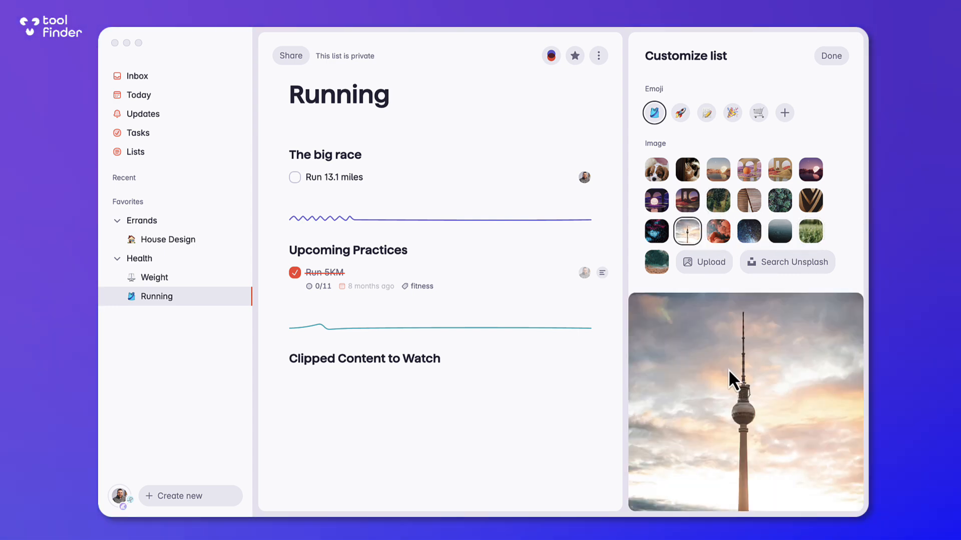
mouse_move(803, 113)
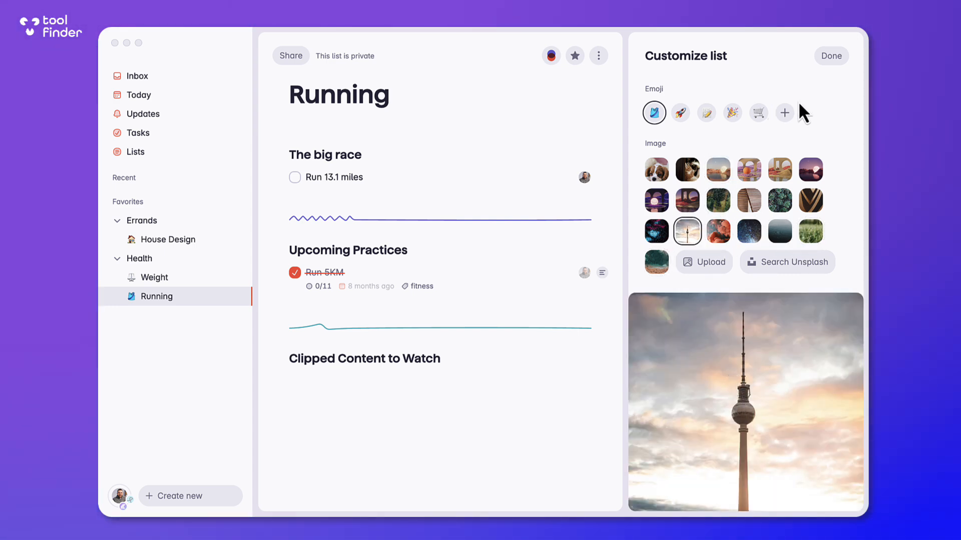
mouse_move(766, 288)
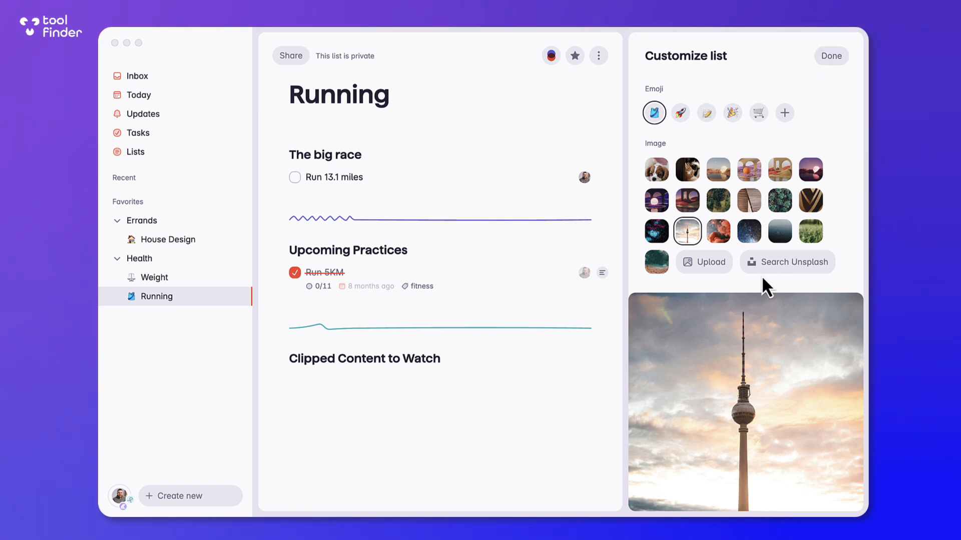
mouse_move(841, 54)
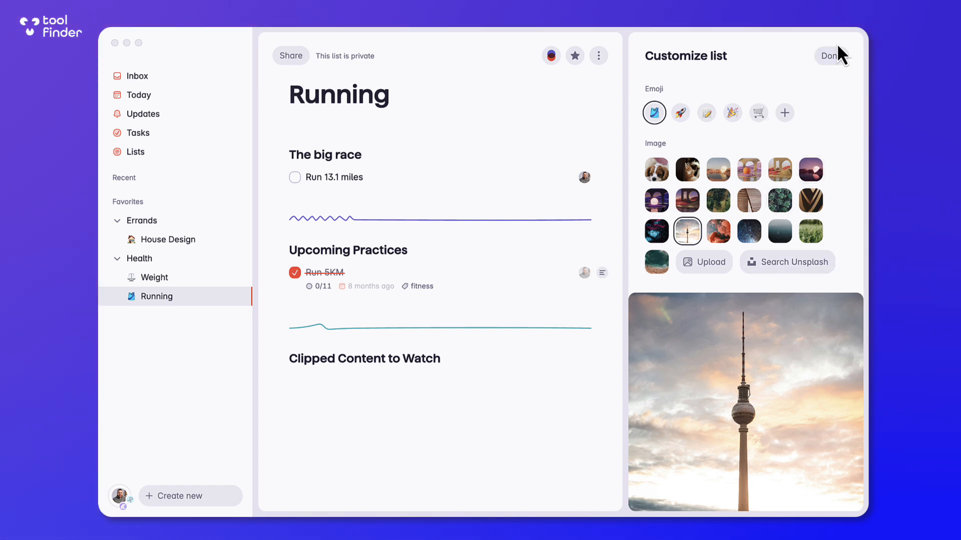
click(829, 55)
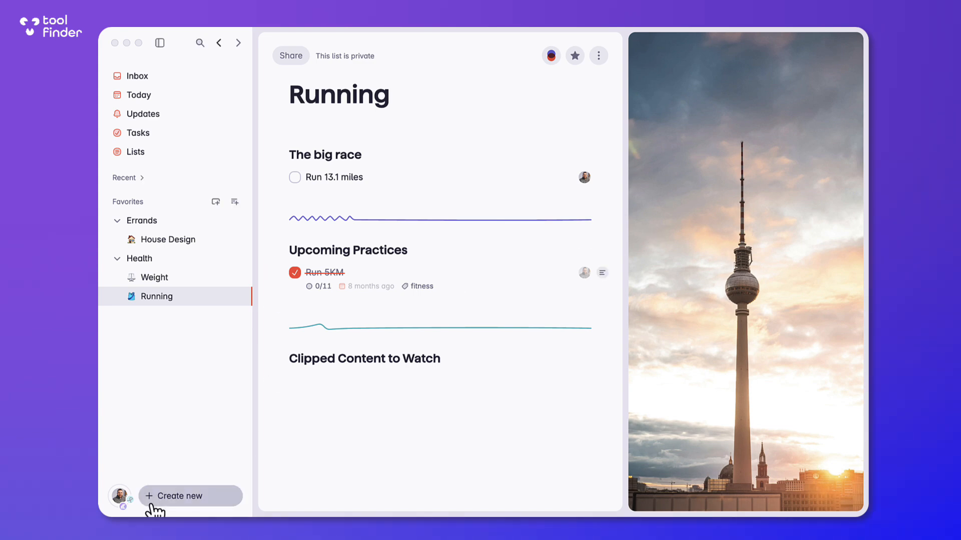
Bring up the Create new options and dismiss them.
click(180, 496)
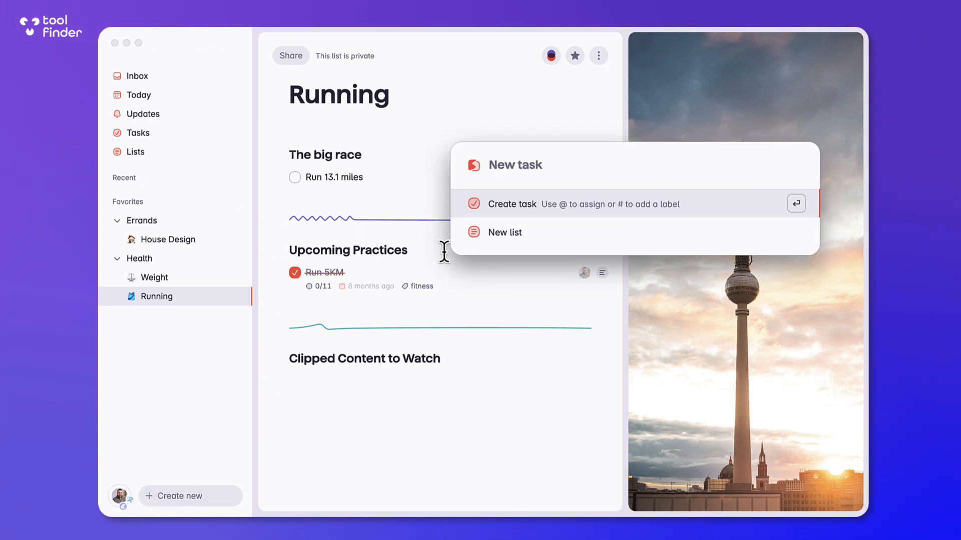
click(122, 496)
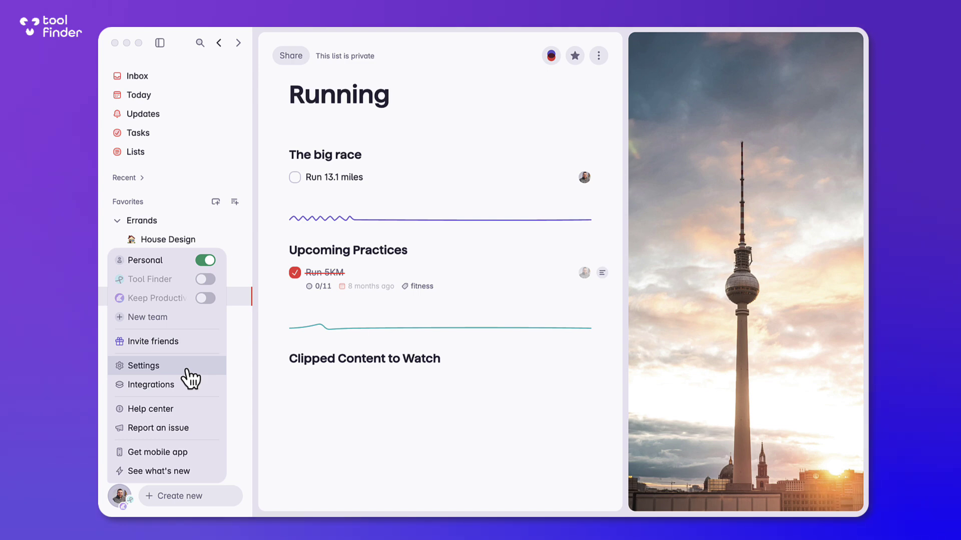
Open Settings' Subscriptions tab: Personal on Pro; Tool Finder and Keep Productive free.
click(143, 366)
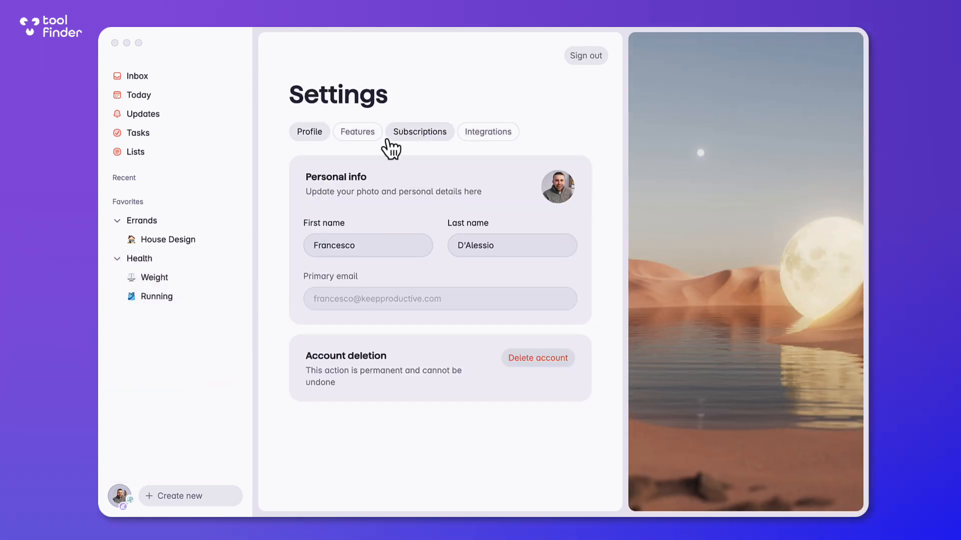
click(358, 132)
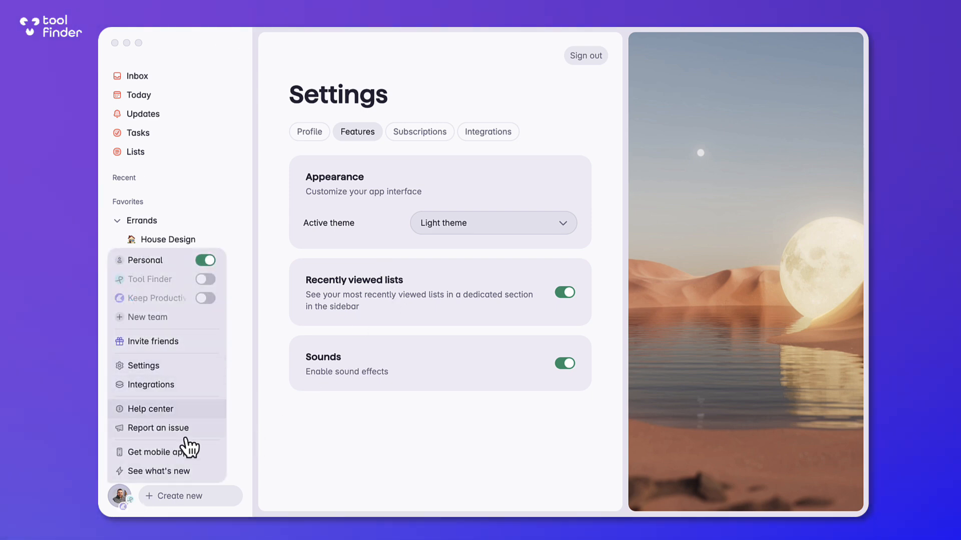
mouse_move(176, 389)
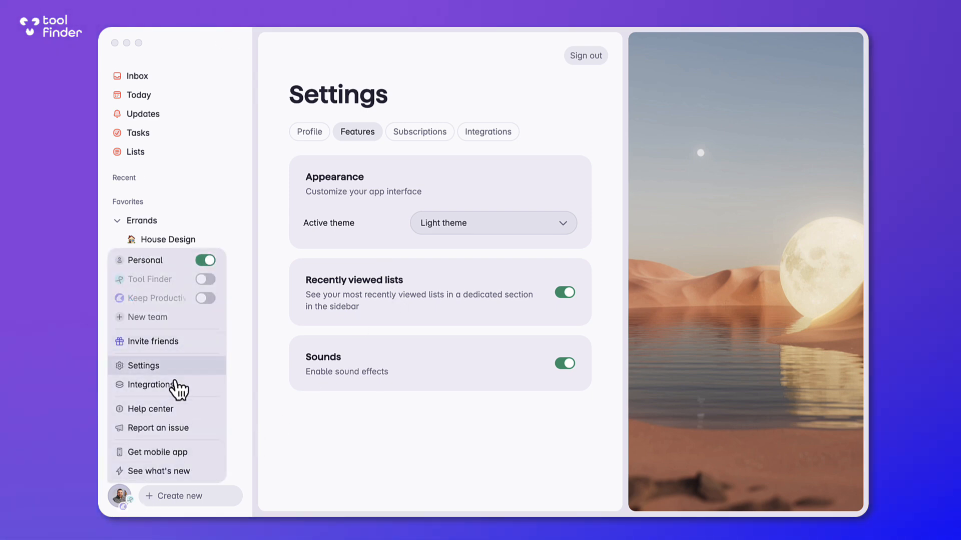
click(419, 131)
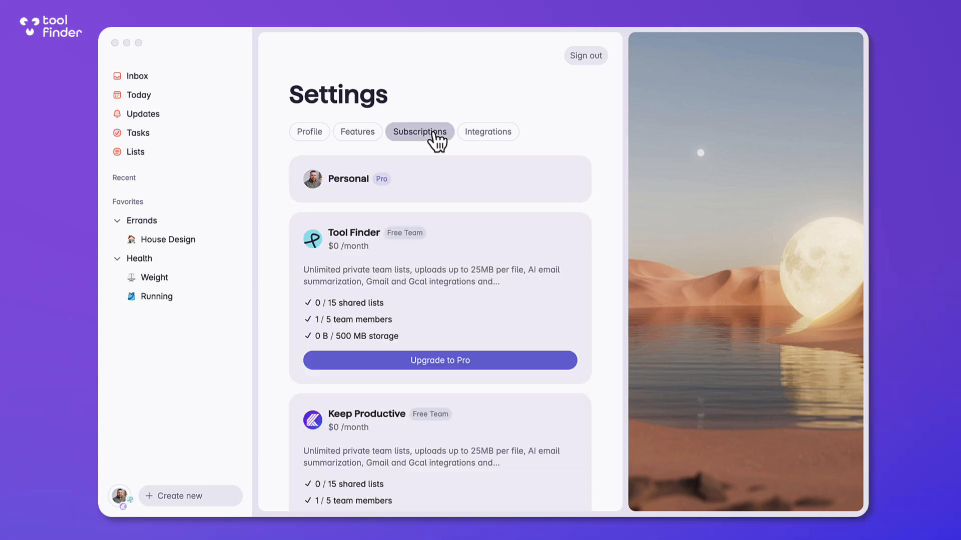
scroll(down, 3)
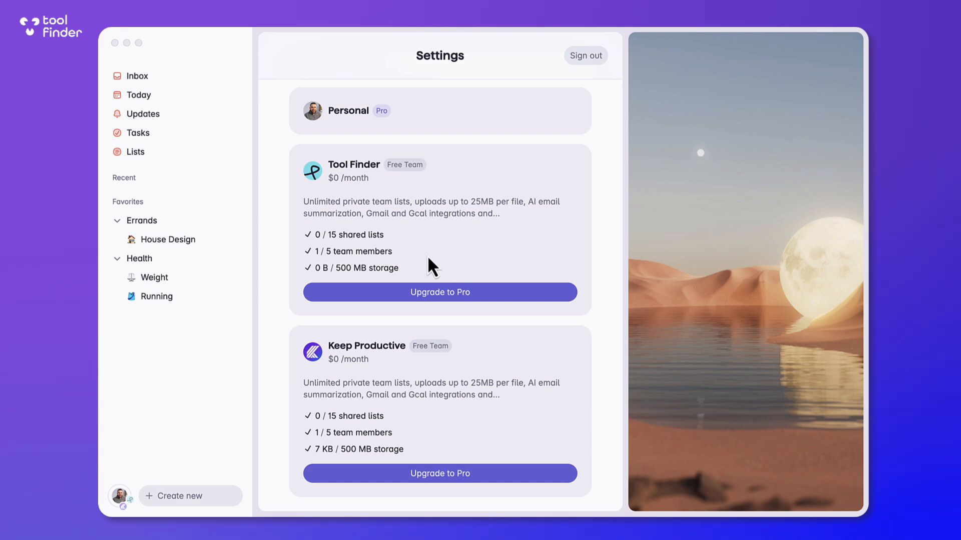
mouse_move(400, 245)
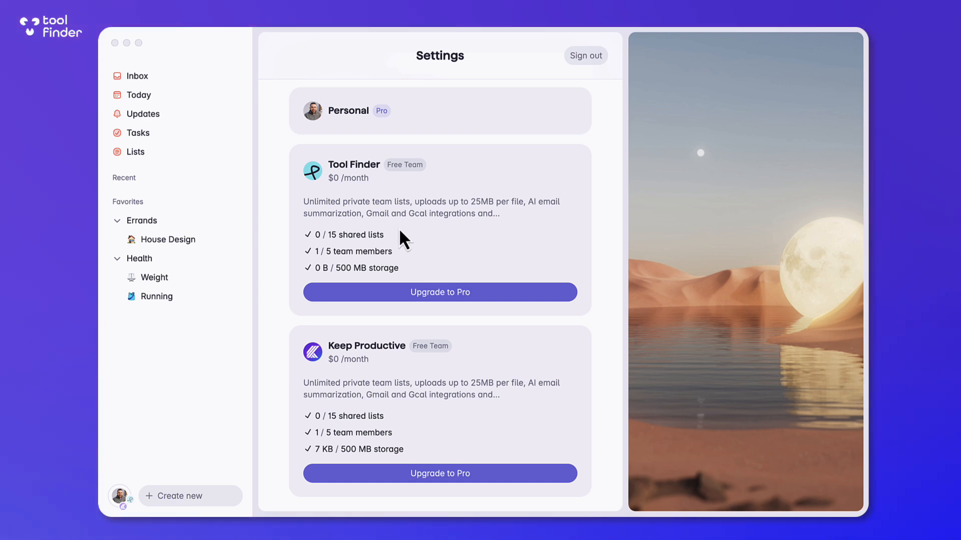
mouse_move(343, 214)
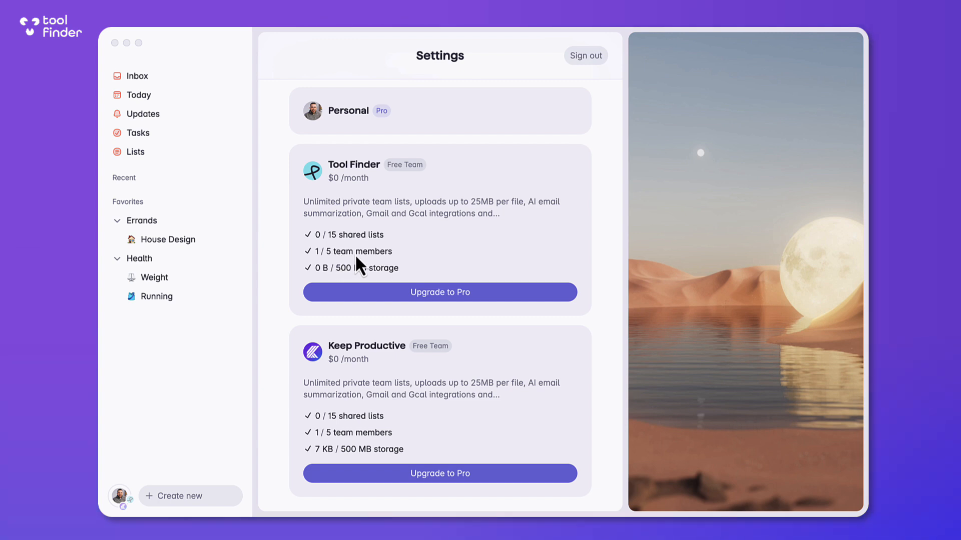
mouse_move(408, 180)
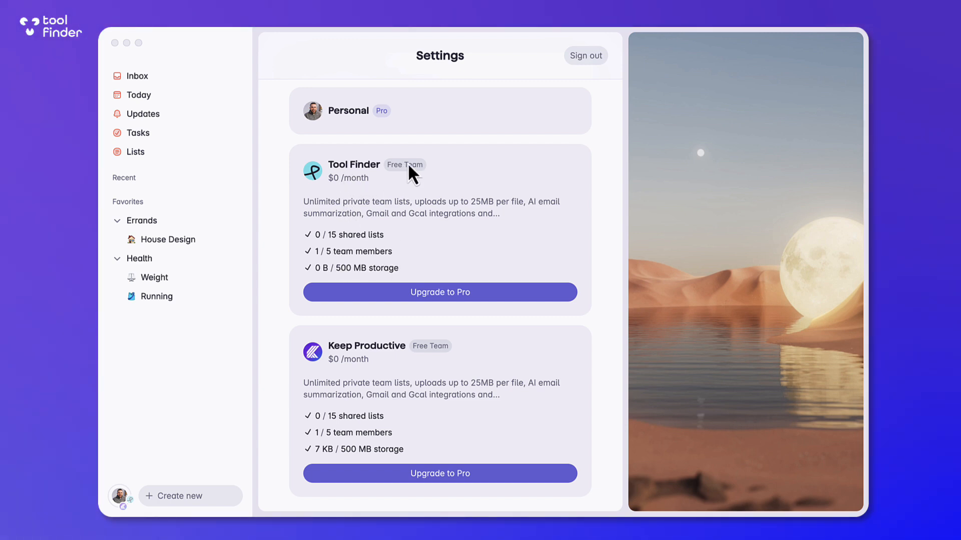
mouse_move(356, 132)
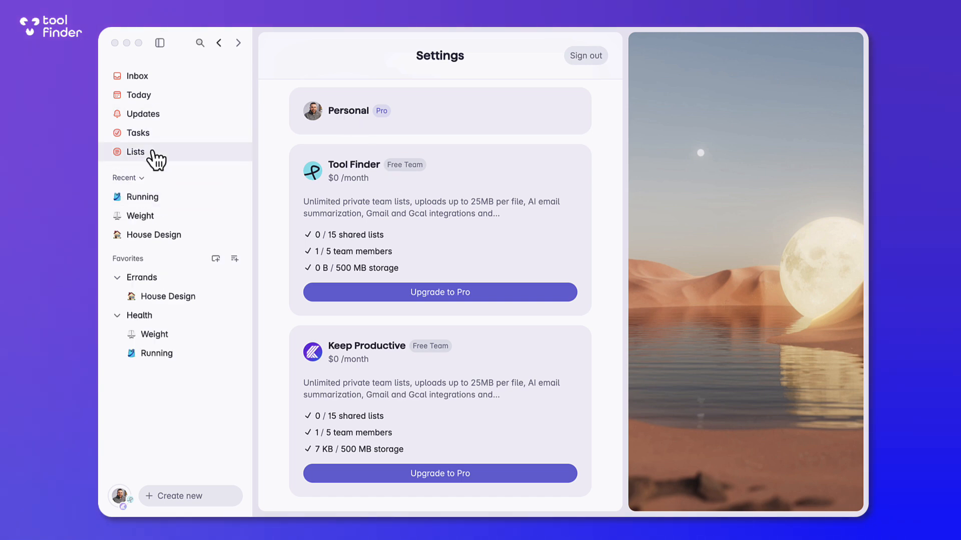
Create 'New List' with a Movies to Watch heading and Convenant task, then show all lists.
click(136, 151)
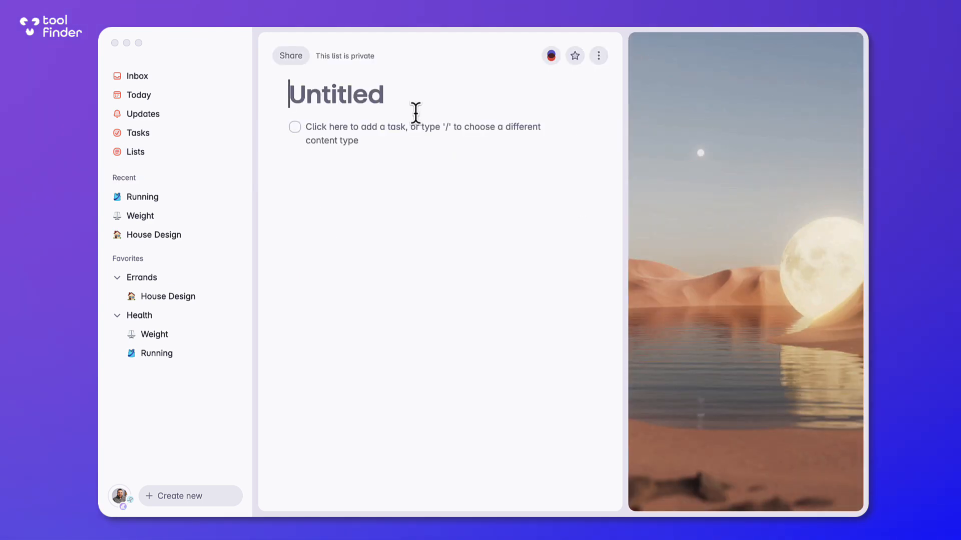
text(New List)
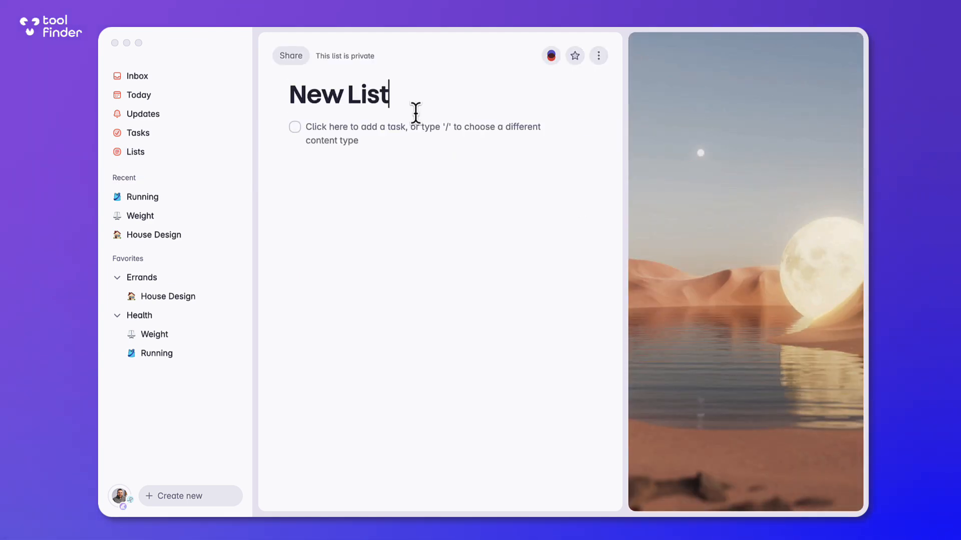
text(/)
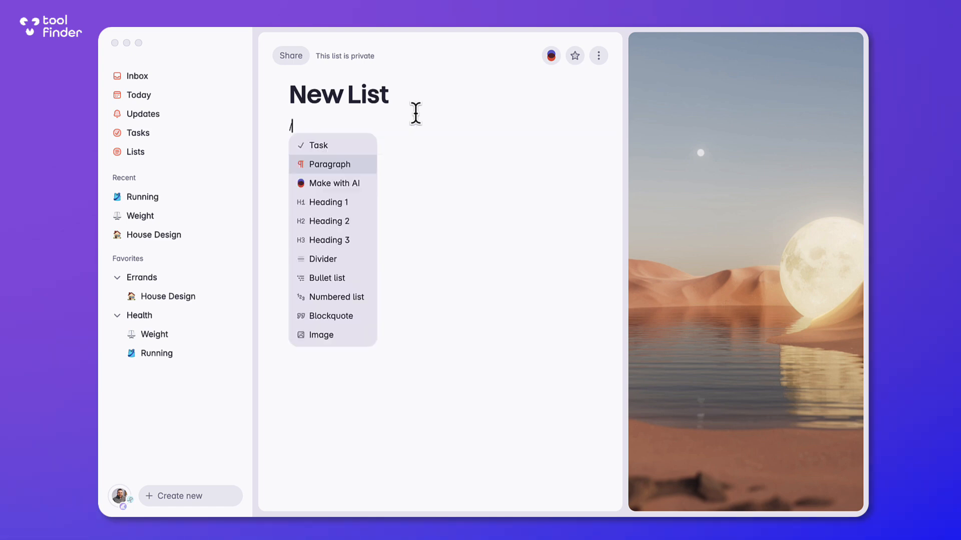
text(Movies to Watch)
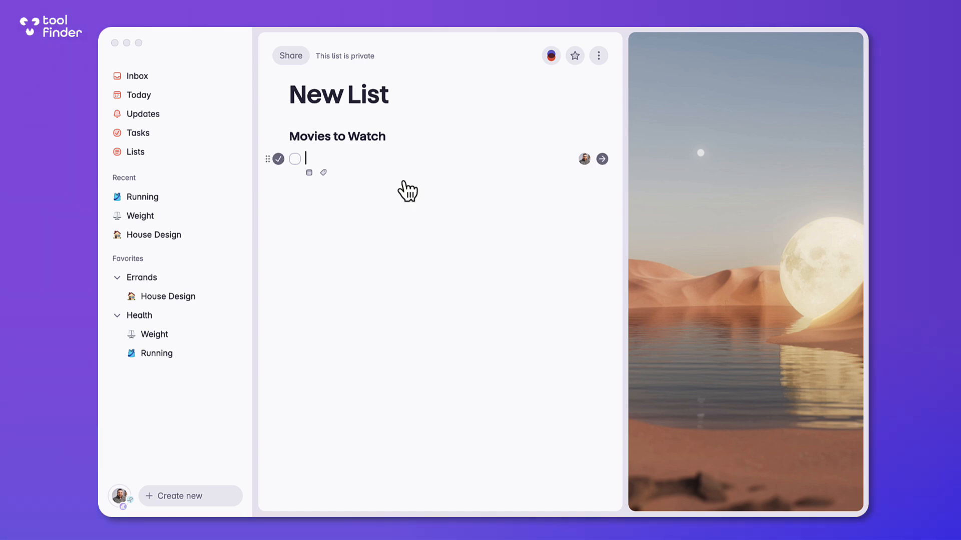
text(Convenant)
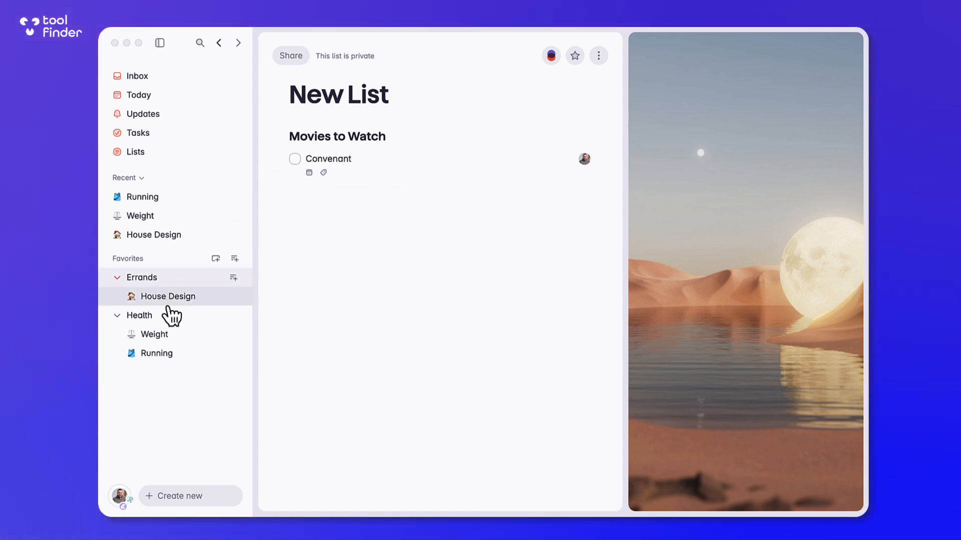
click(136, 153)
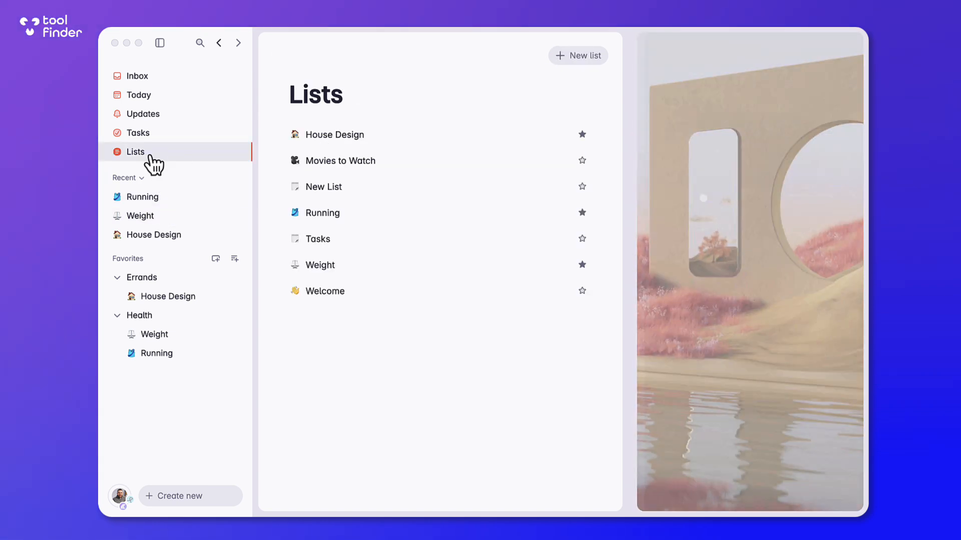
Visit the Movies to Watch list, then the Updates, Inbox and Today views.
click(340, 161)
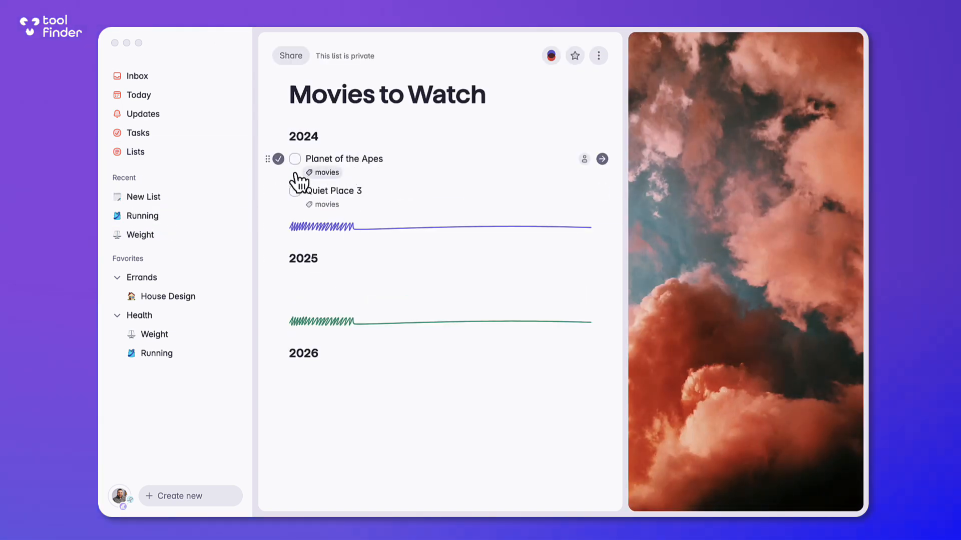
click(295, 158)
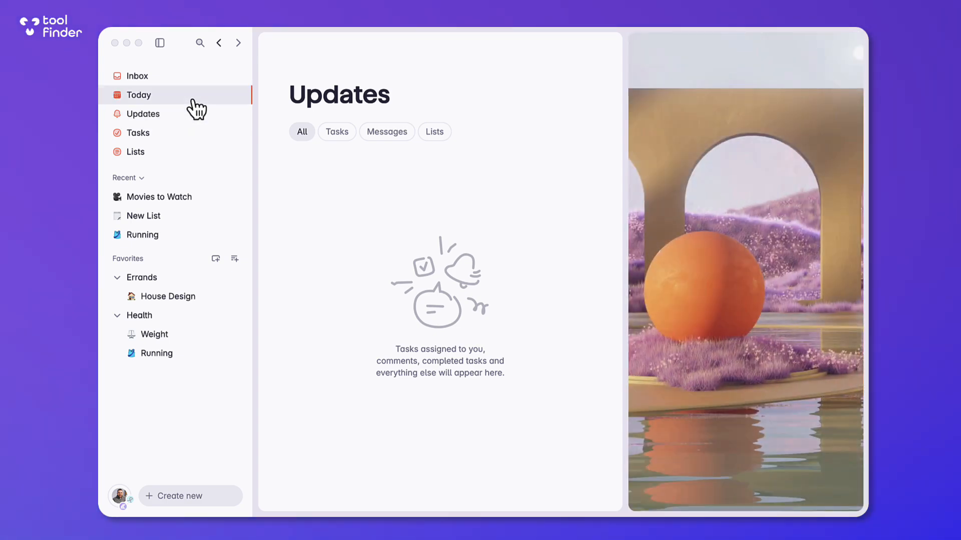
click(137, 76)
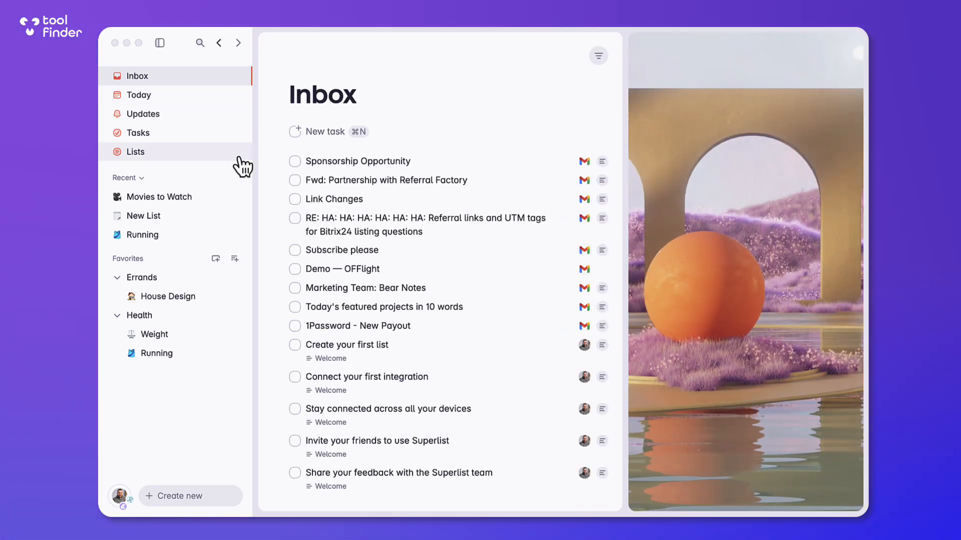
click(138, 95)
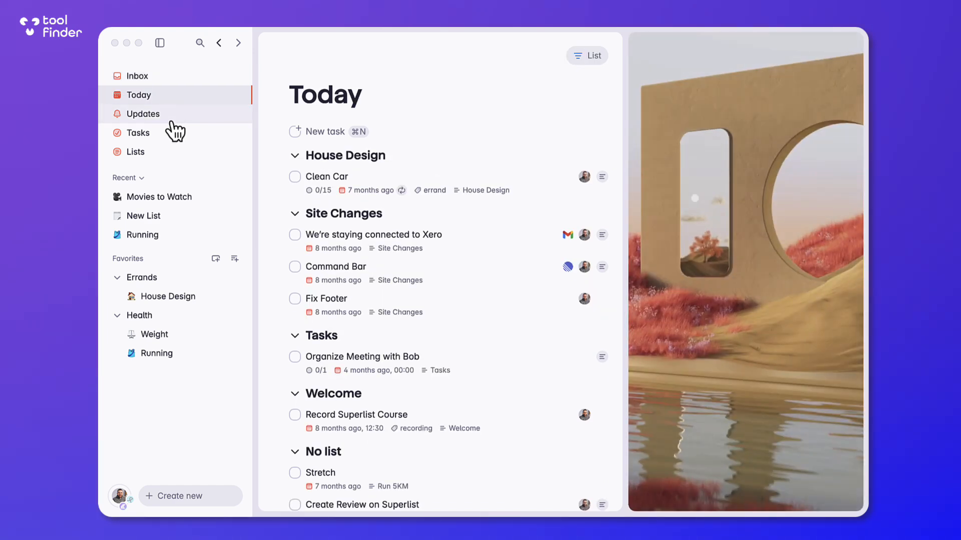
Check the Lists overview and tasks assigned to me, then open the Running list.
click(136, 152)
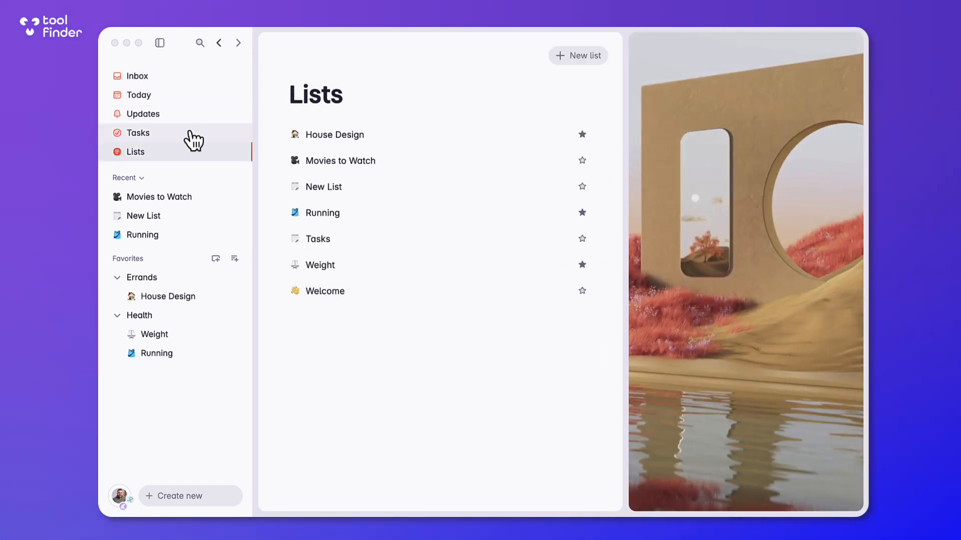
click(138, 133)
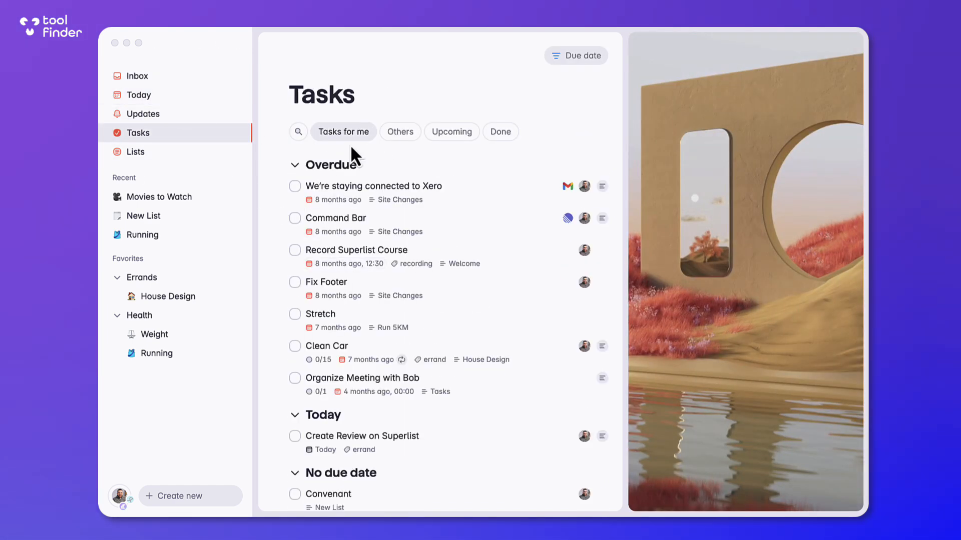
click(451, 132)
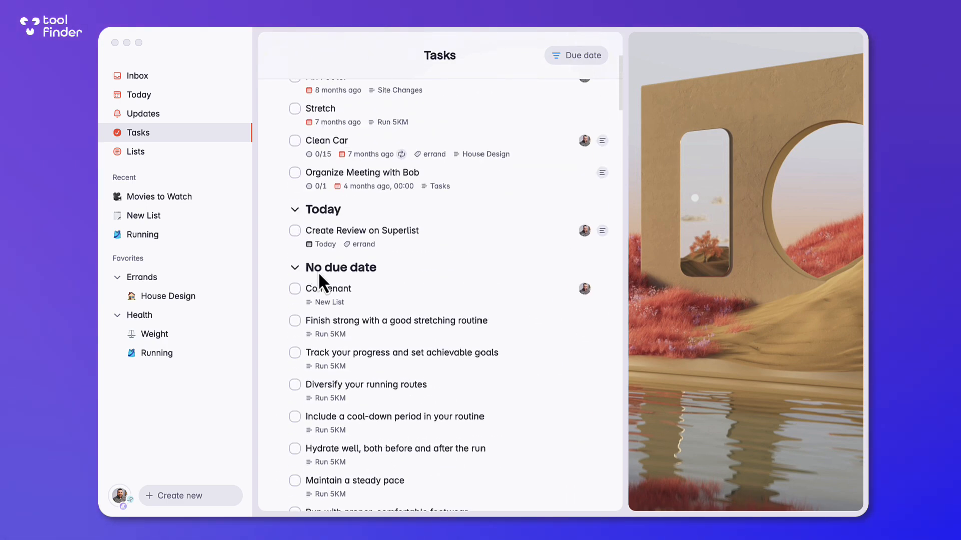
click(143, 235)
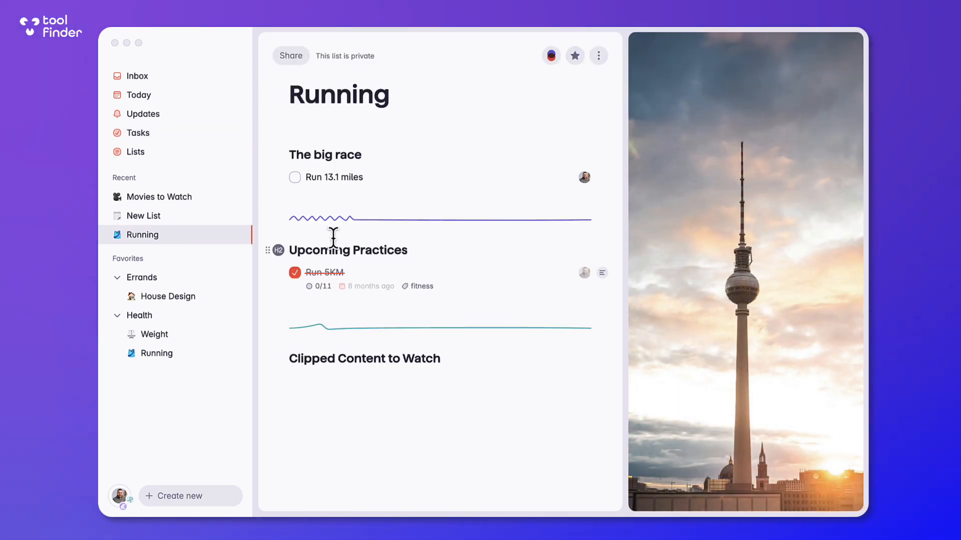
Pass through Today and the account menu to Integrations settings, then open Tasks.
click(598, 55)
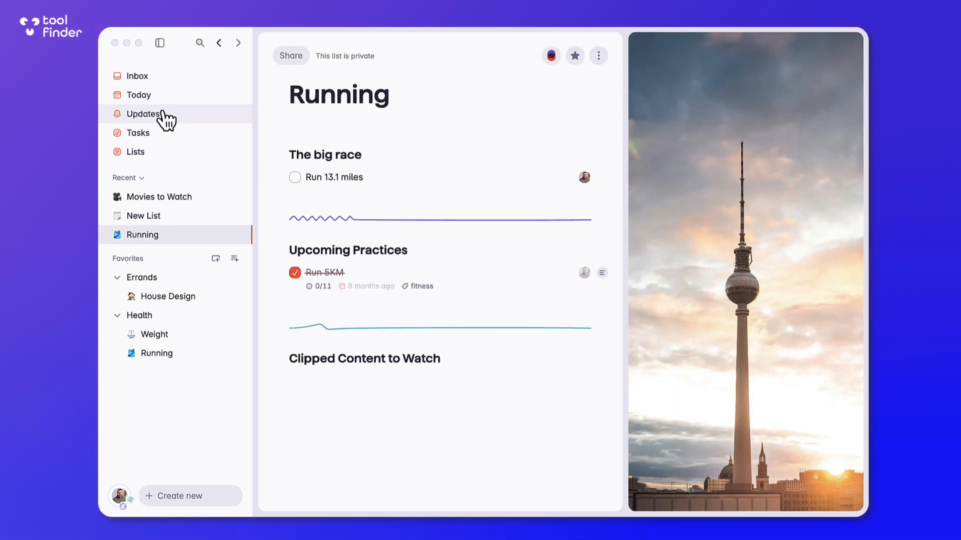
click(140, 95)
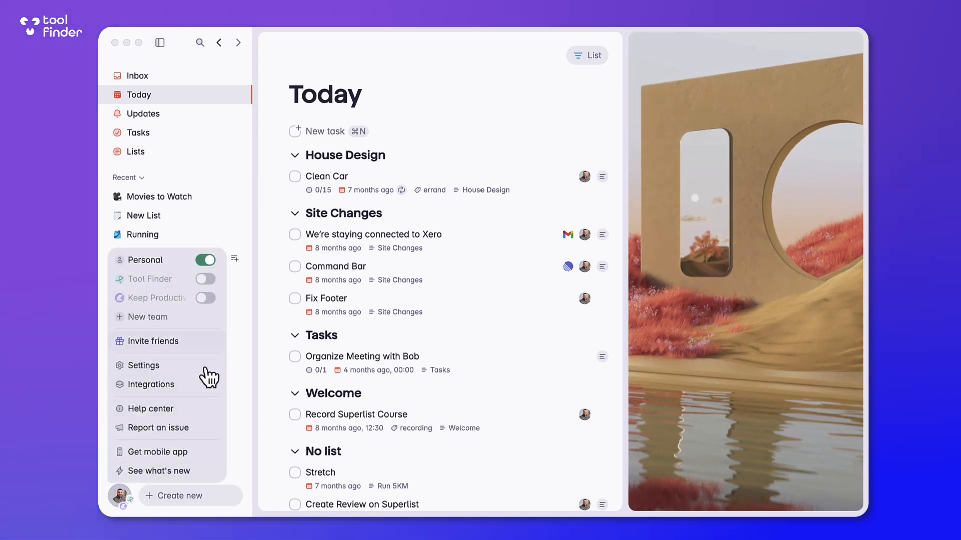
mouse_move(187, 451)
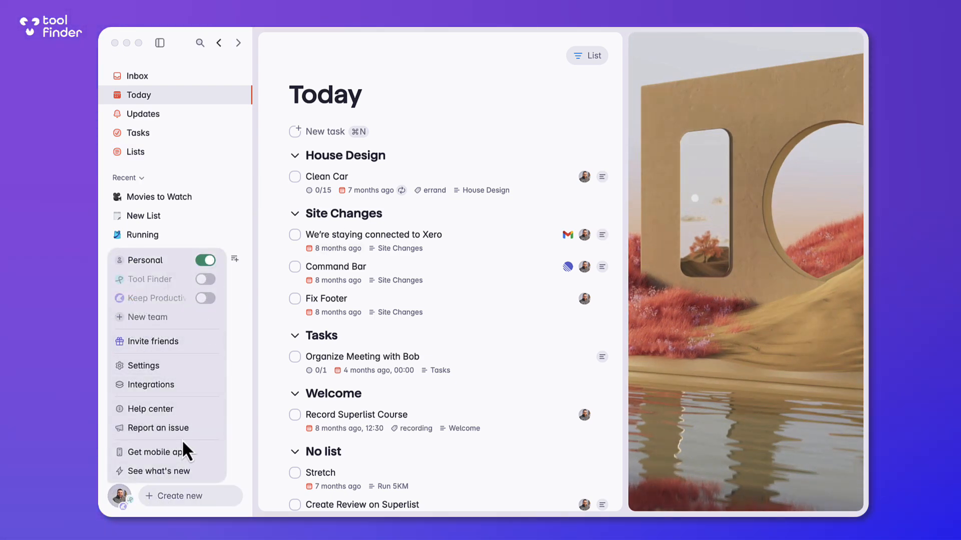
click(150, 385)
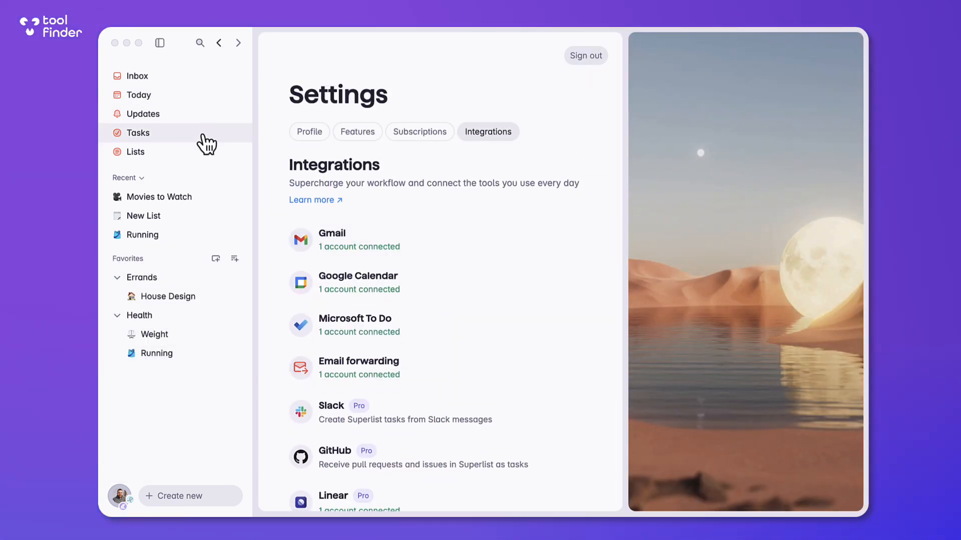
click(138, 132)
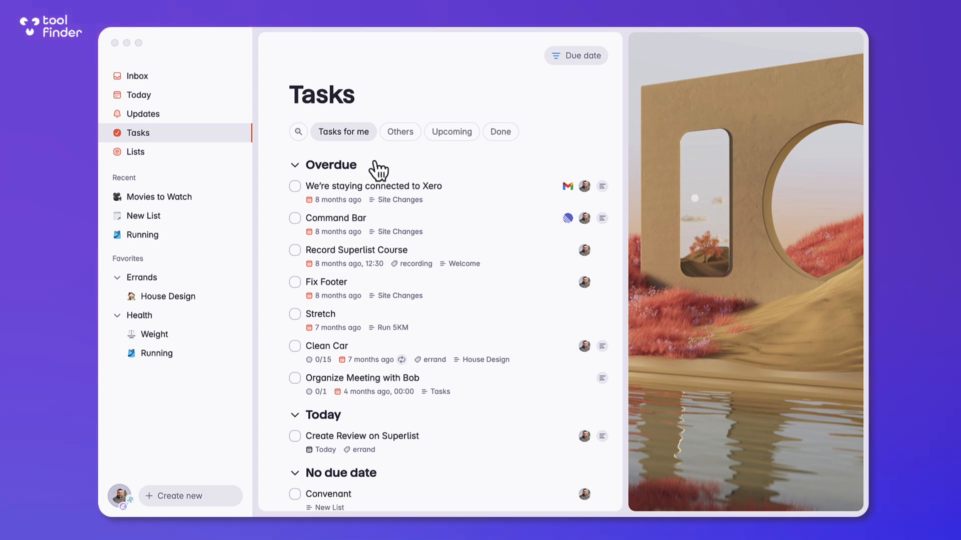
mouse_move(406, 107)
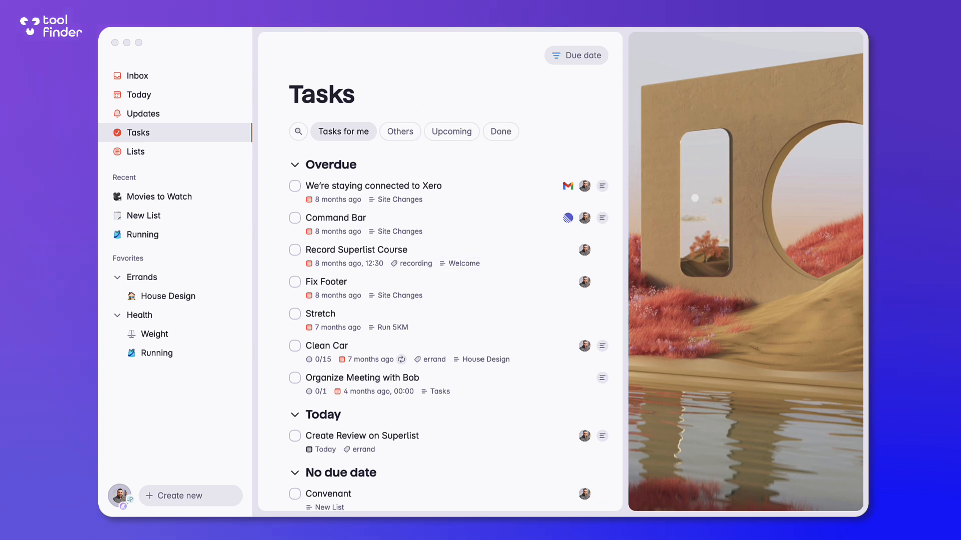
mouse_move(508, 432)
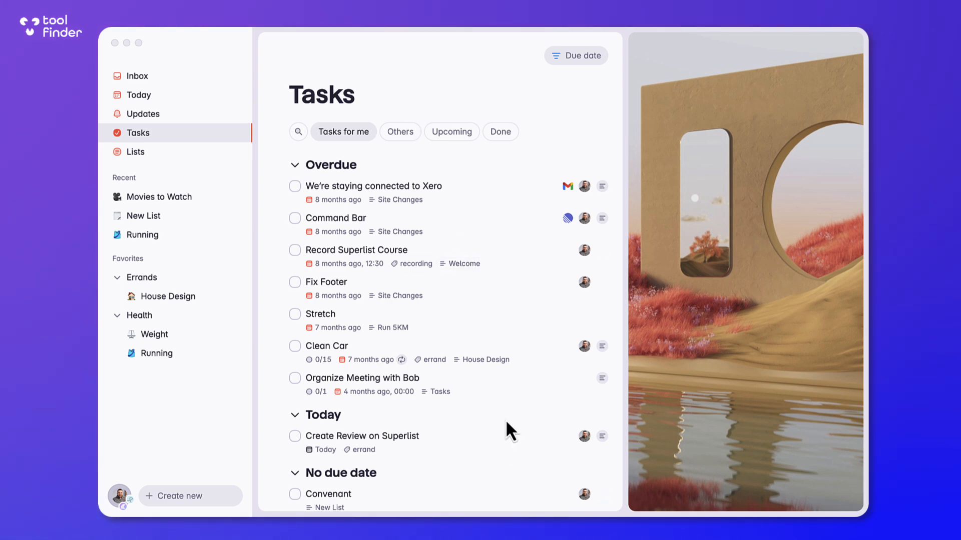
mouse_move(418, 174)
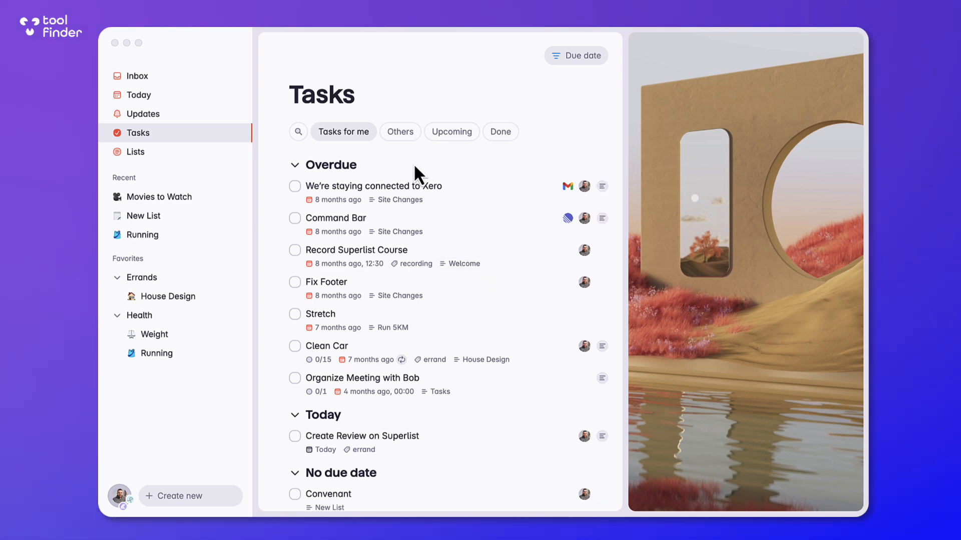
Switch to Today, then open the Tool Finder team page showing its Priorities list.
click(139, 95)
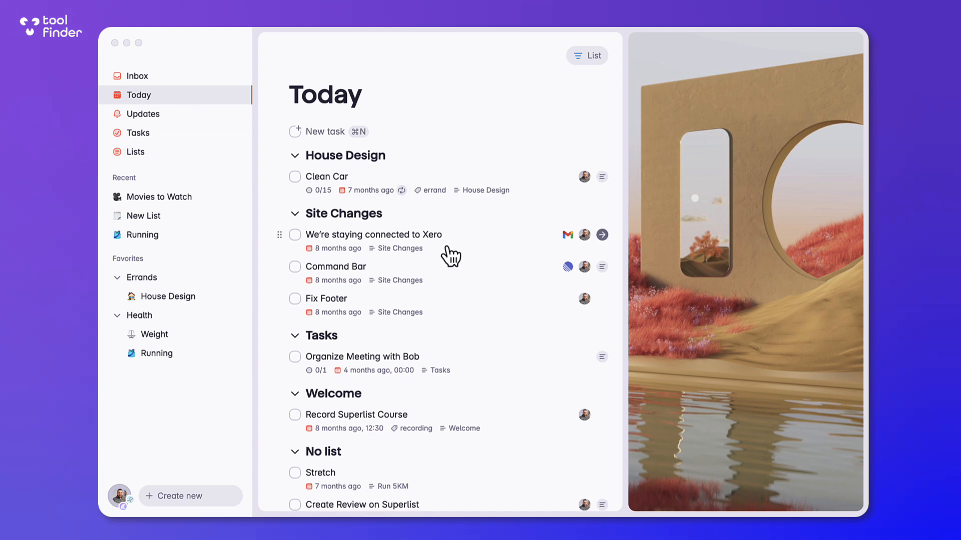
mouse_move(524, 167)
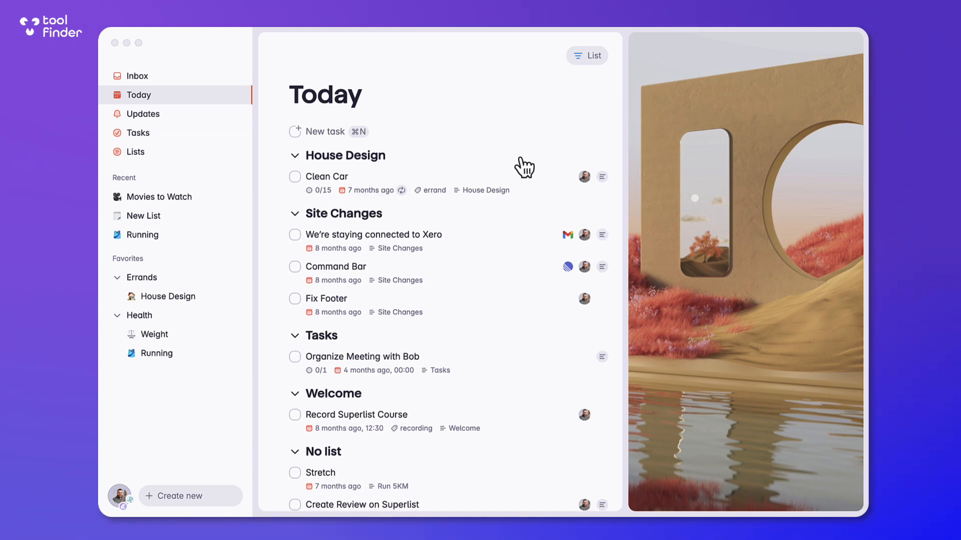
click(121, 496)
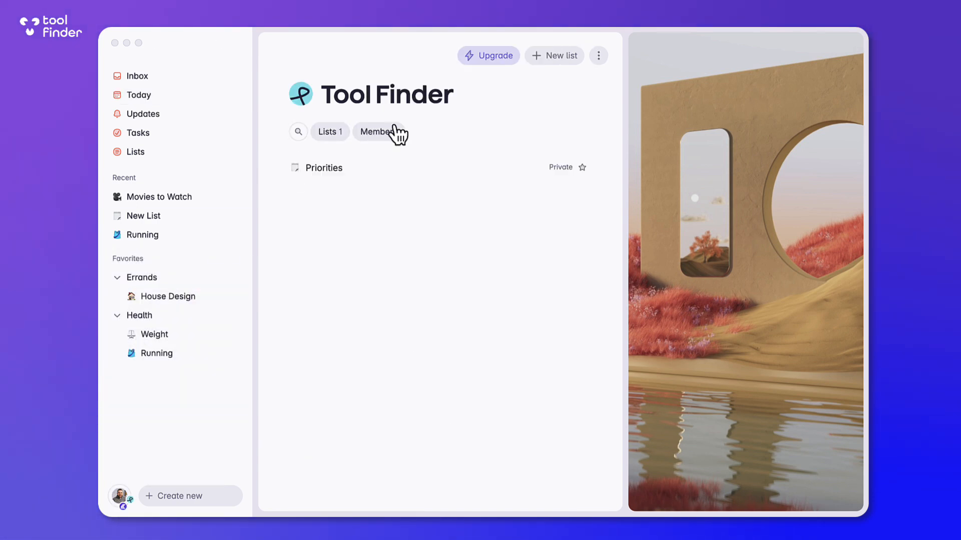
Open the Priorities list with its weekly and event launch tasks, then return to Today.
click(324, 168)
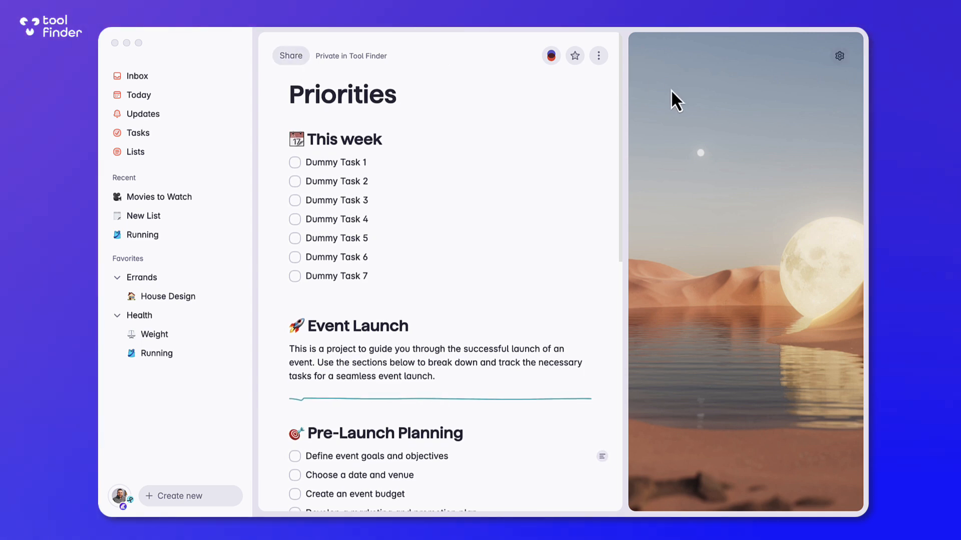
click(839, 55)
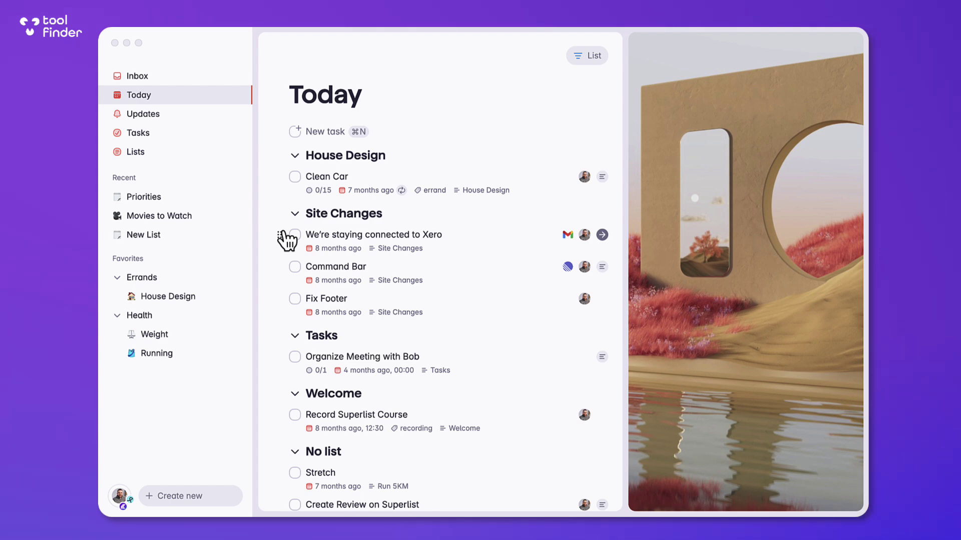
mouse_move(351, 237)
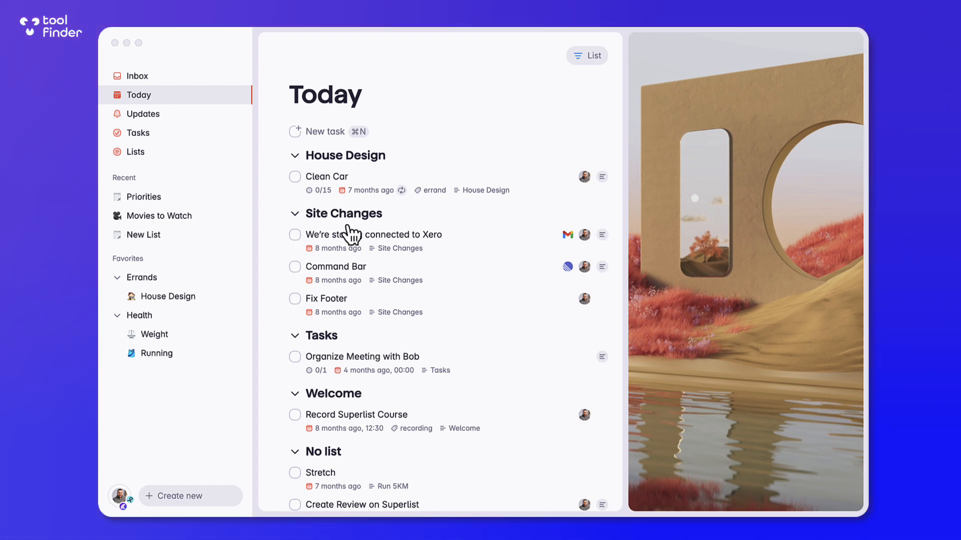